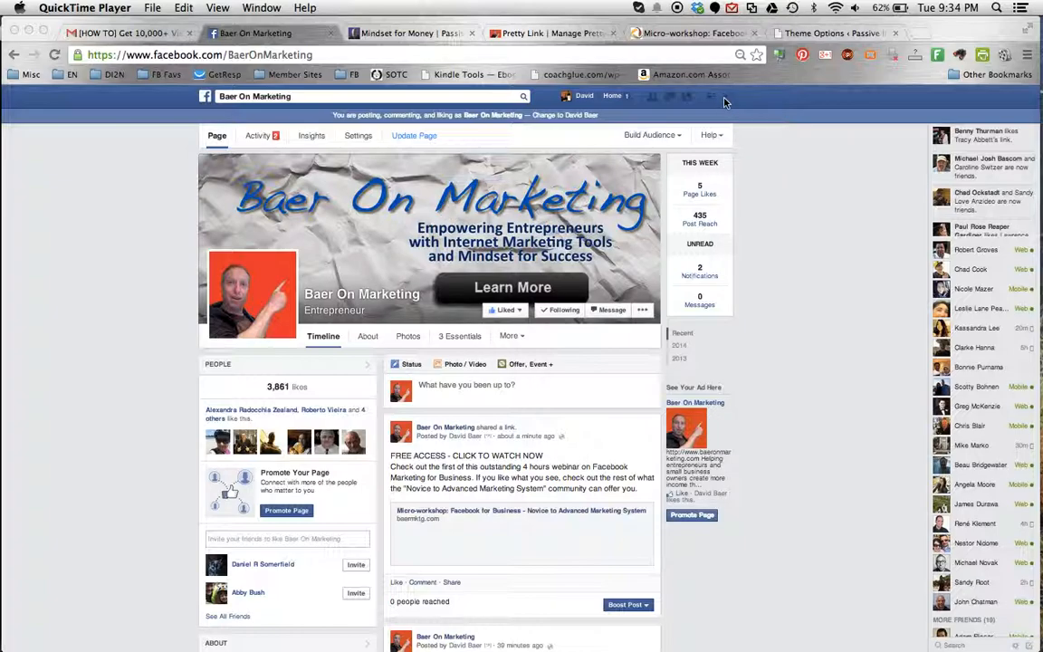
- Go to Ads Manager's All Accounts list and choose the Baer On Marketing account
left_click(726, 96)
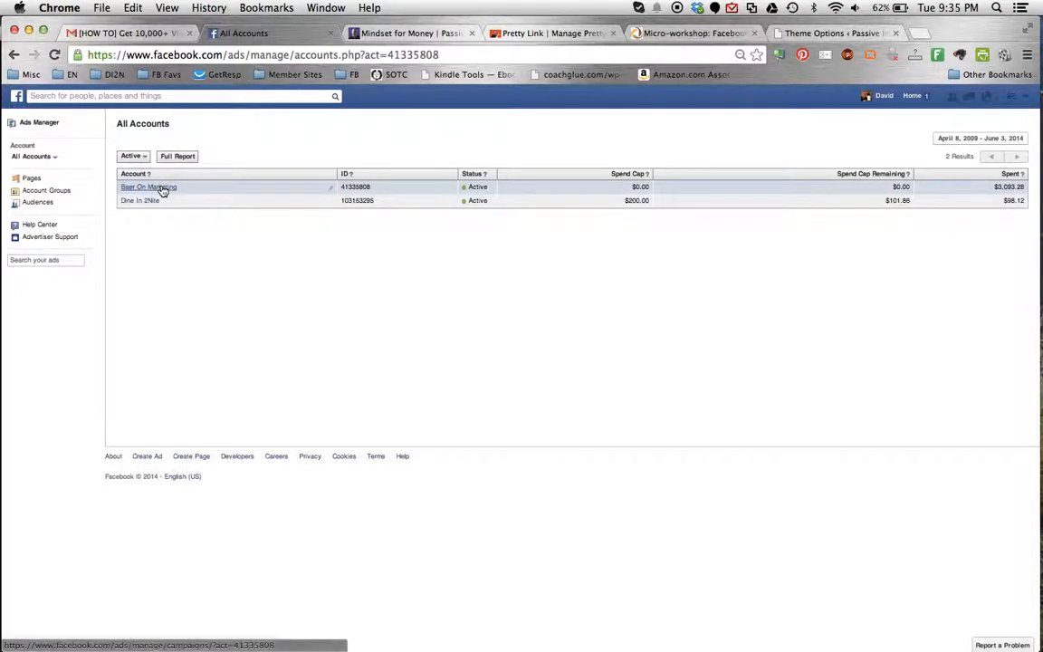
left_click(148, 186)
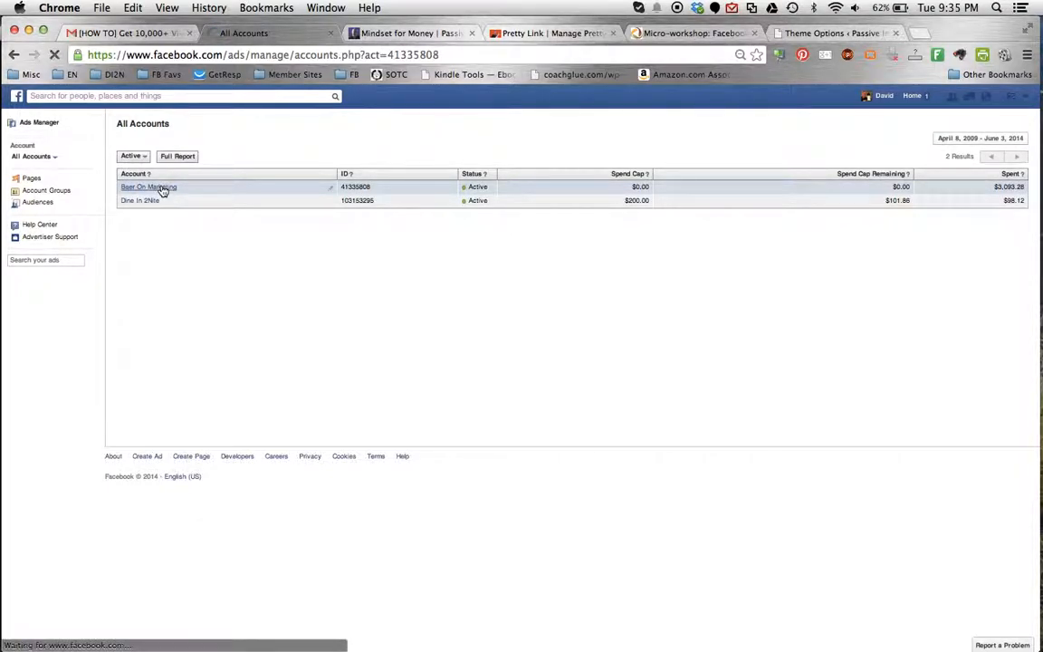
- Load the Baer On Marketing account's All Campaigns page
left_click(149, 186)
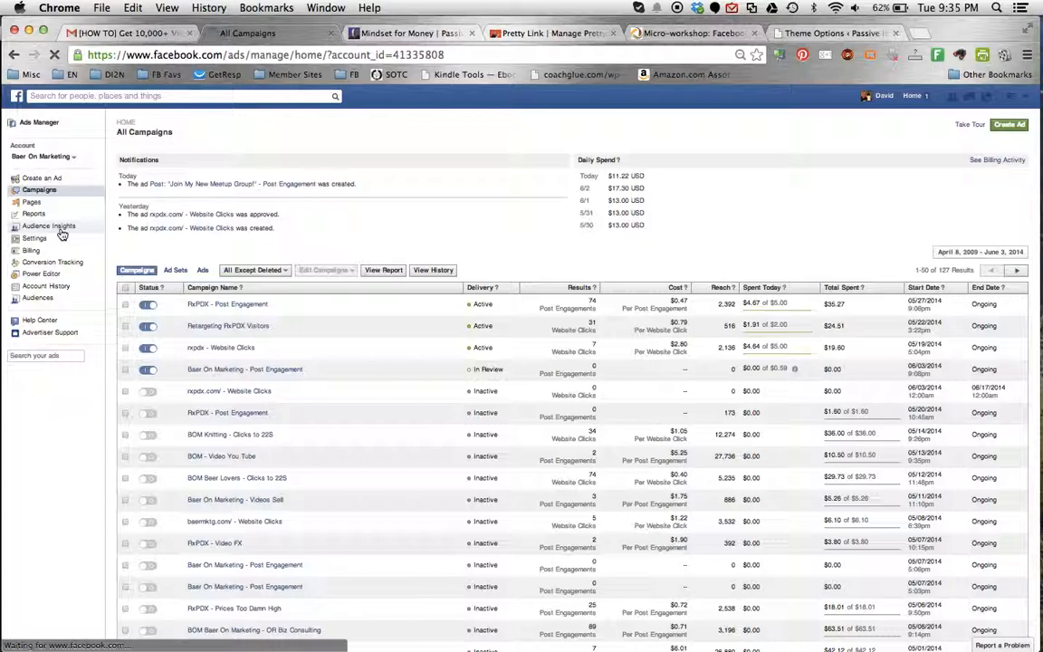
- Launch Audience Insights starting from Everyone on Facebook in the United States
left_click(48, 225)
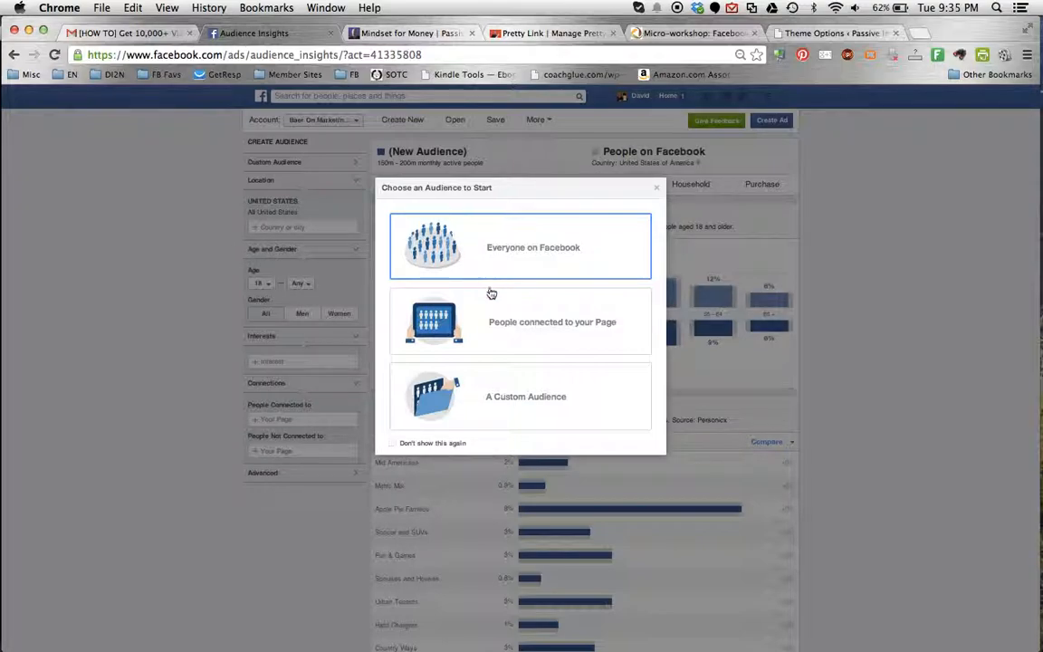
mouse_move(492, 340)
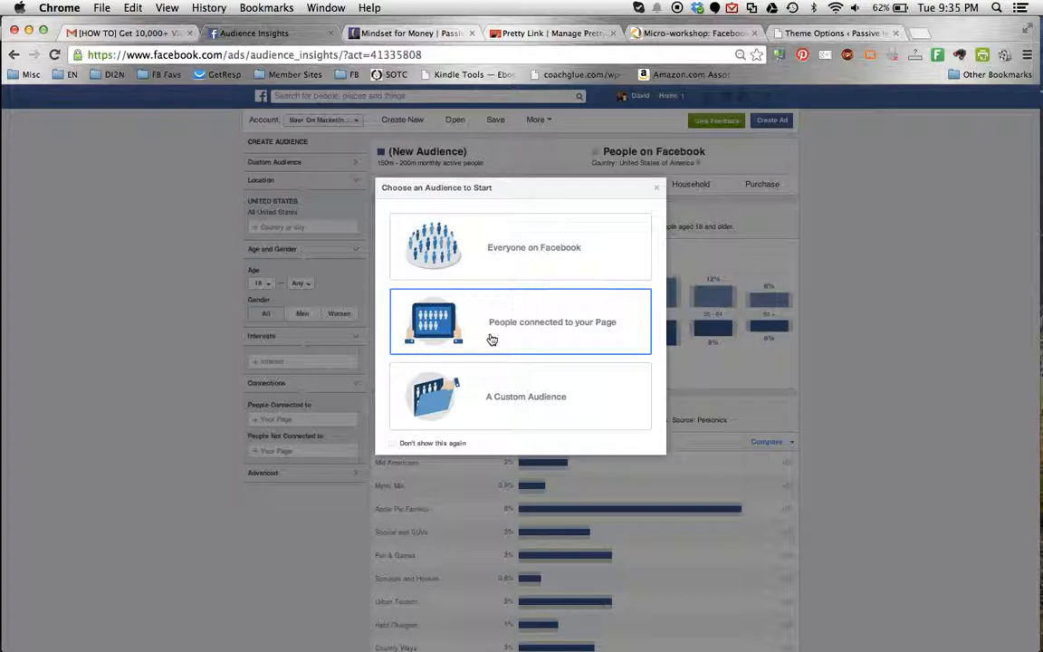
mouse_move(507, 424)
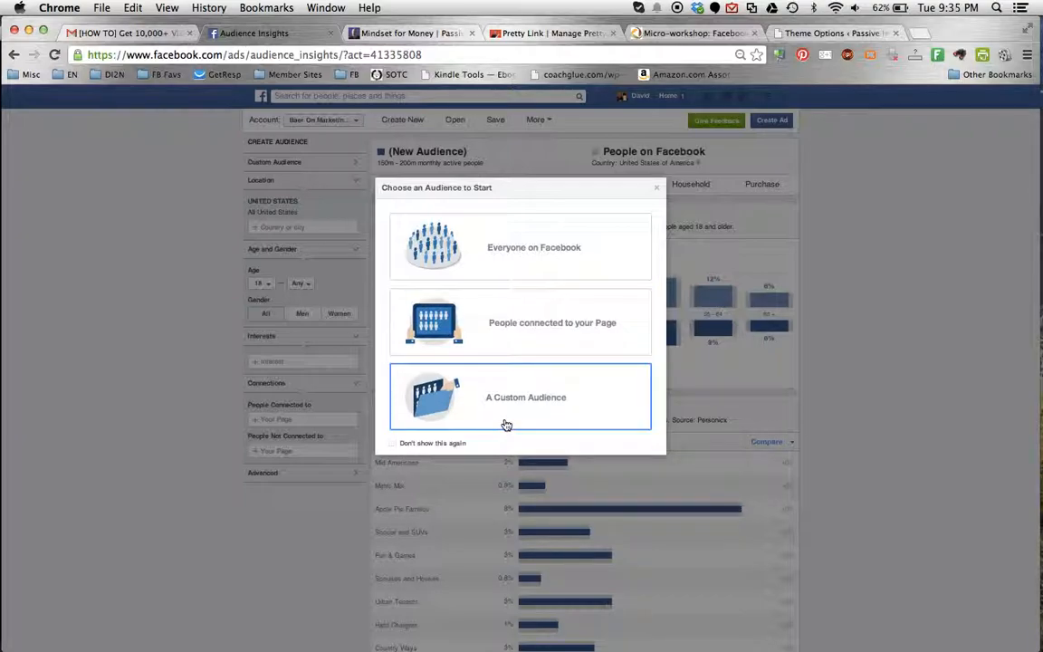
left_click(534, 246)
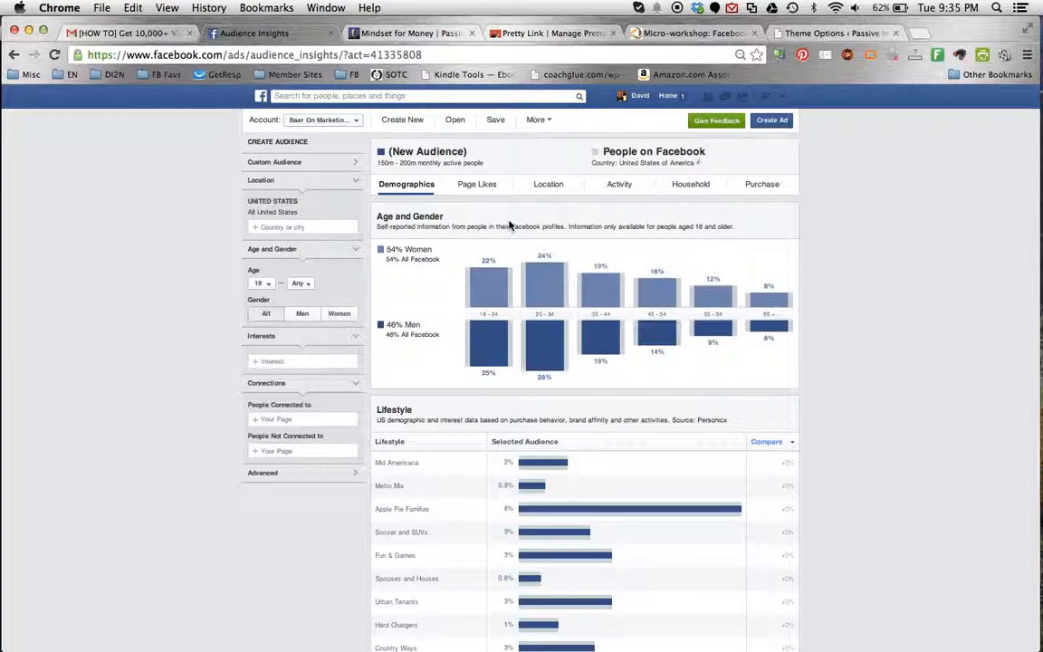
mouse_move(413, 220)
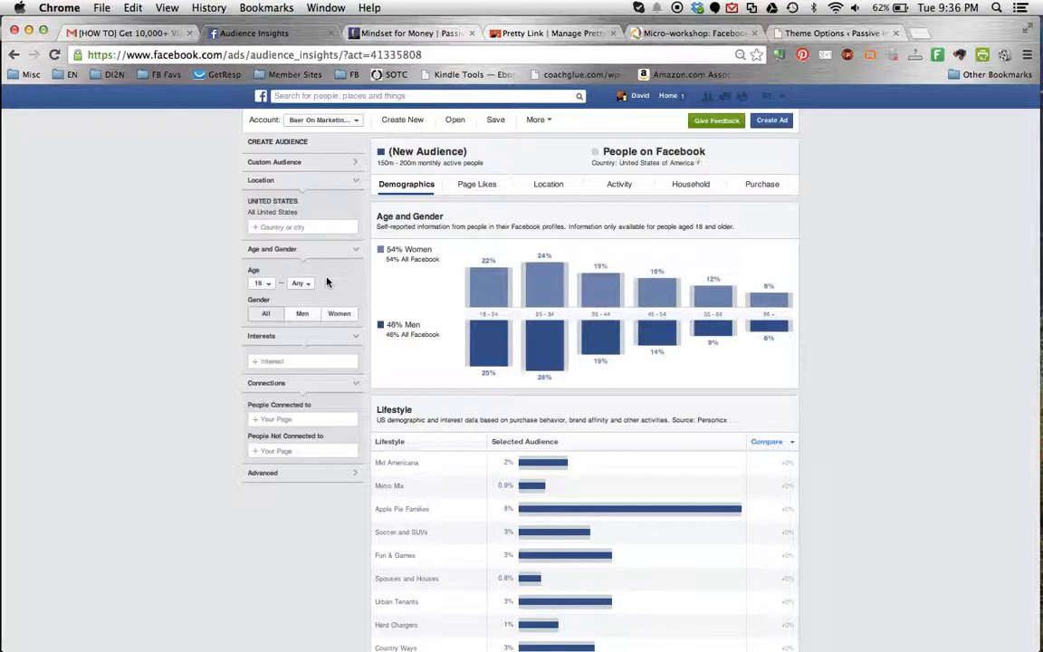
mouse_move(309, 252)
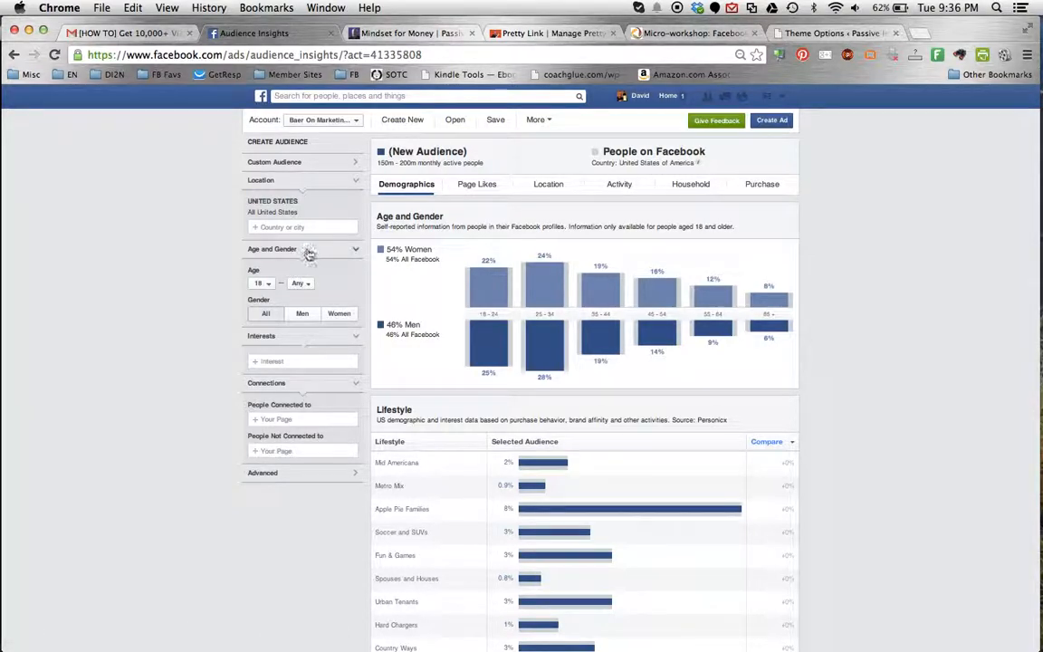
mouse_move(289, 460)
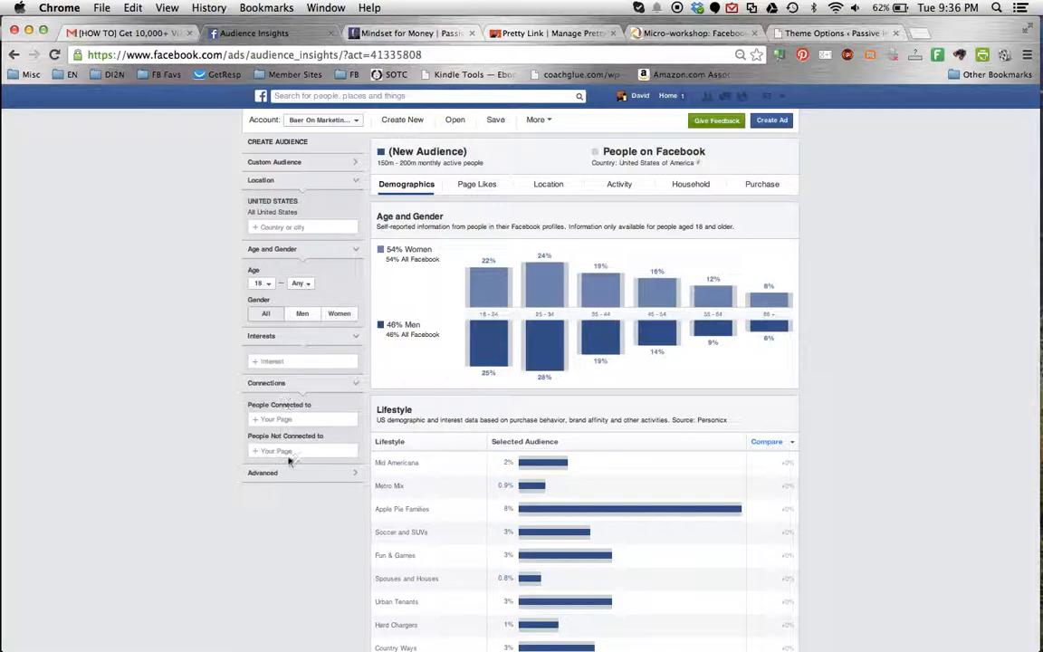
mouse_move(286, 172)
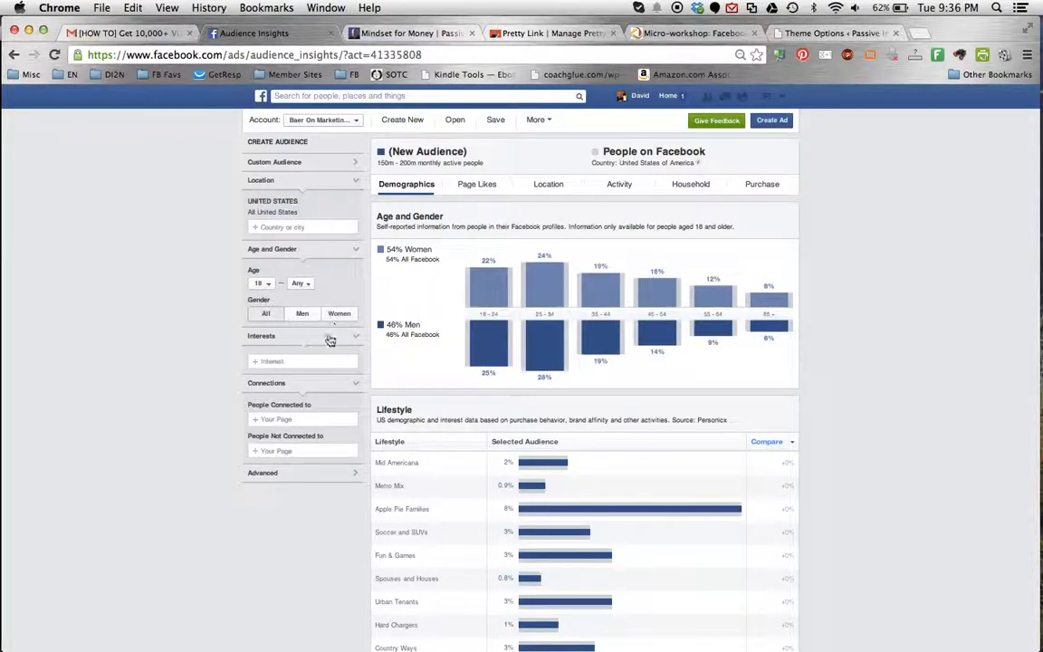
mouse_move(308, 444)
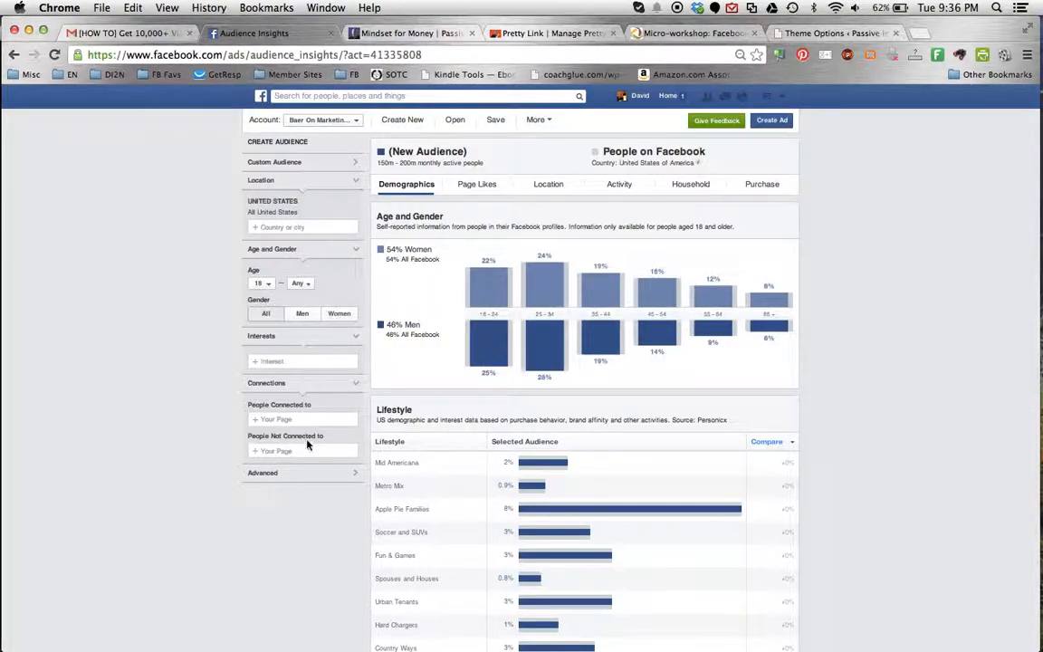
scroll("down", 3)
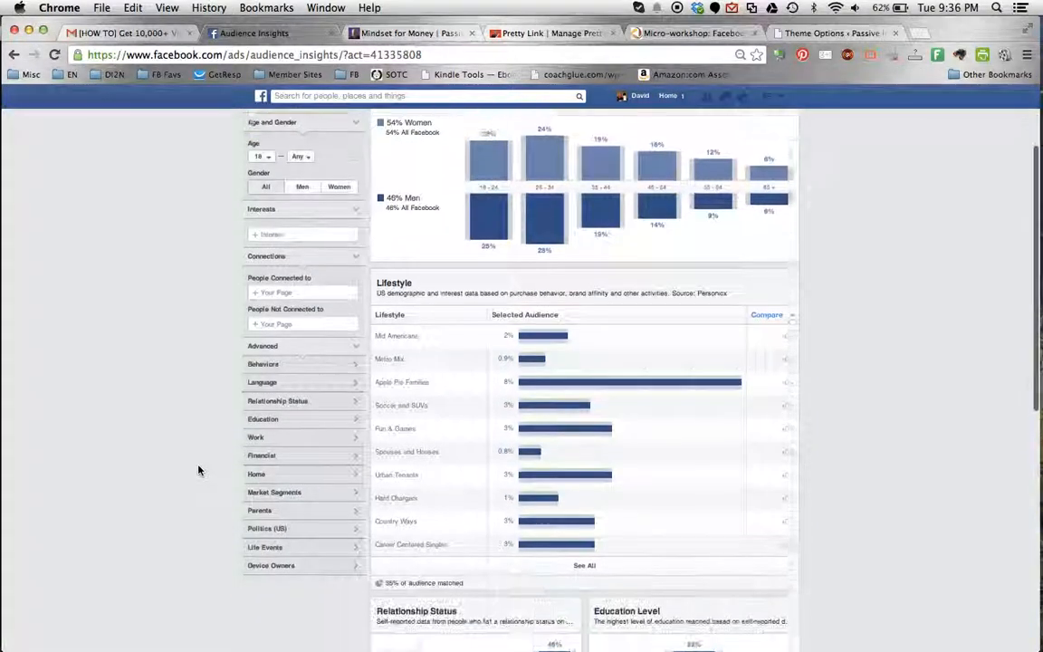
left_click(265, 288)
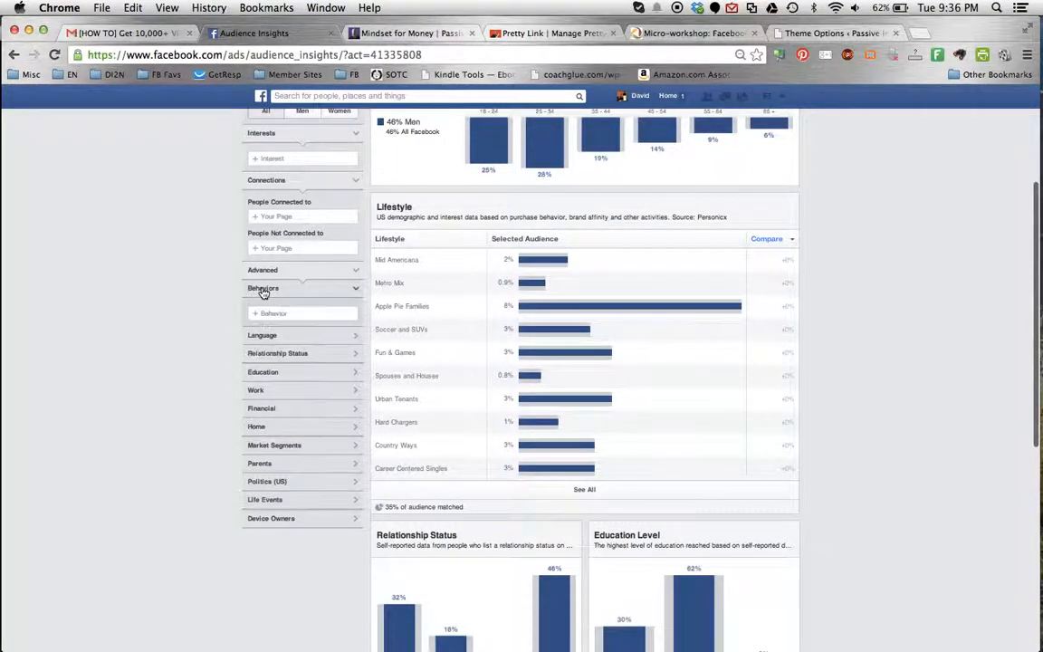
left_click(304, 313)
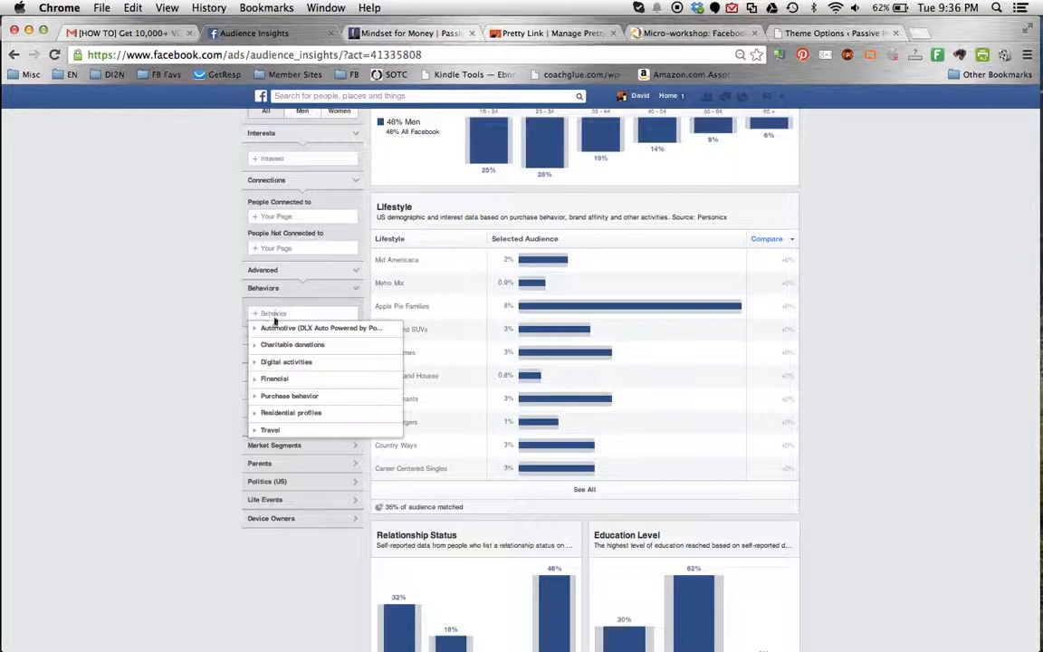
mouse_move(286, 327)
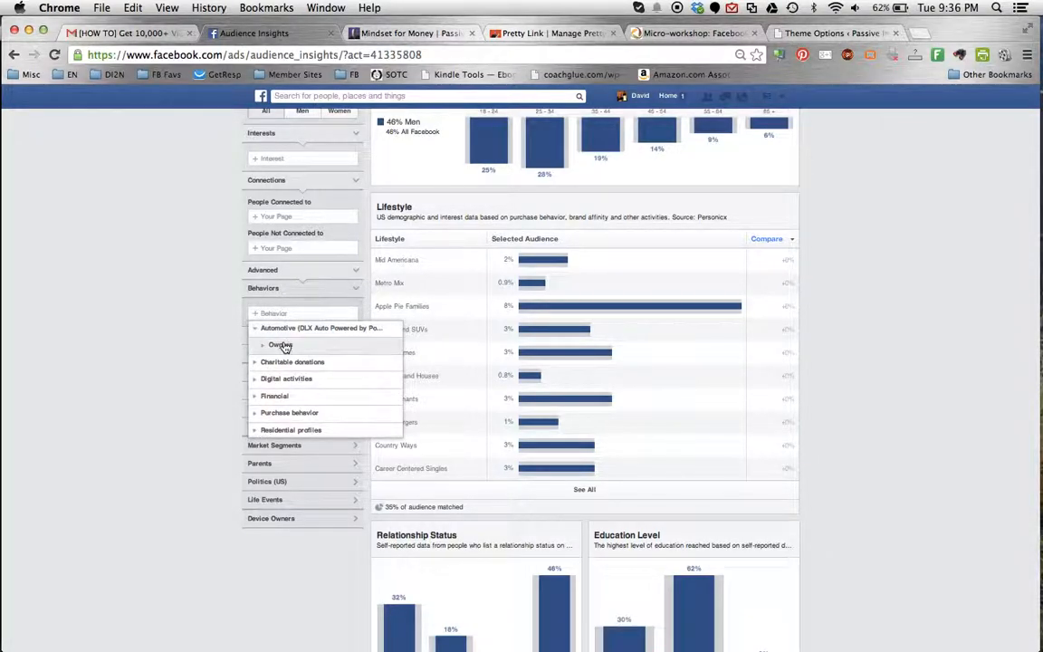
left_click(280, 344)
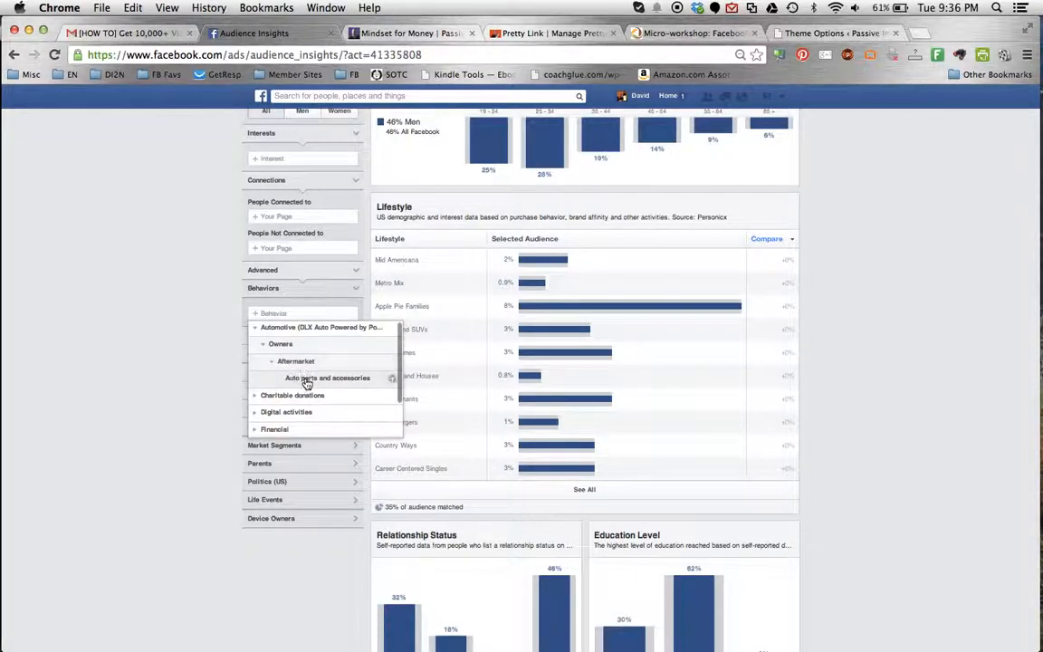
left_click(326, 378)
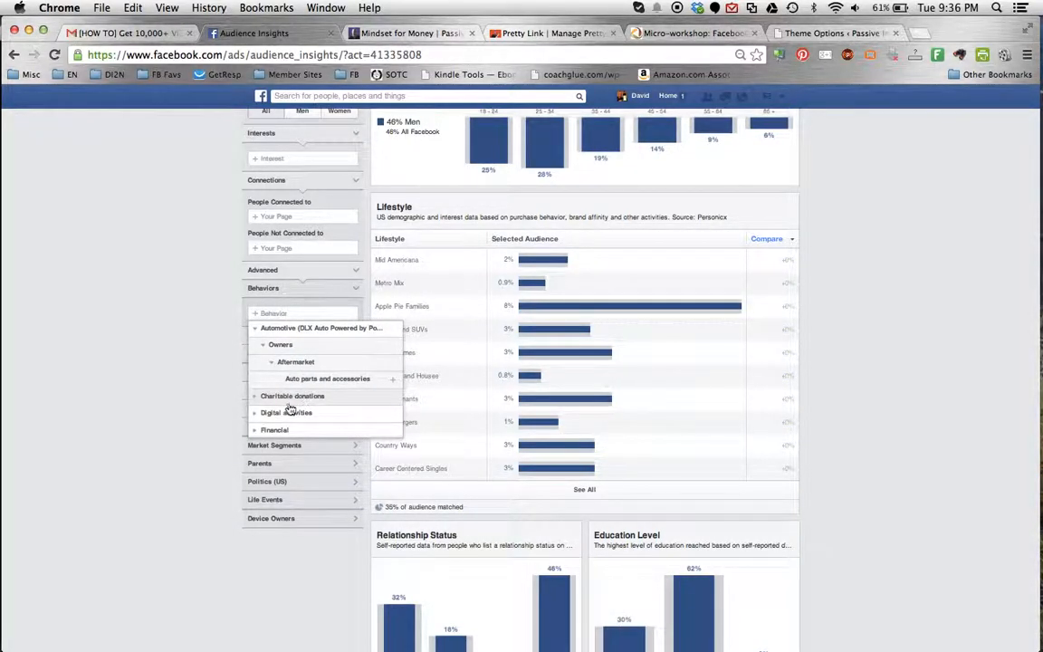
left_click(294, 395)
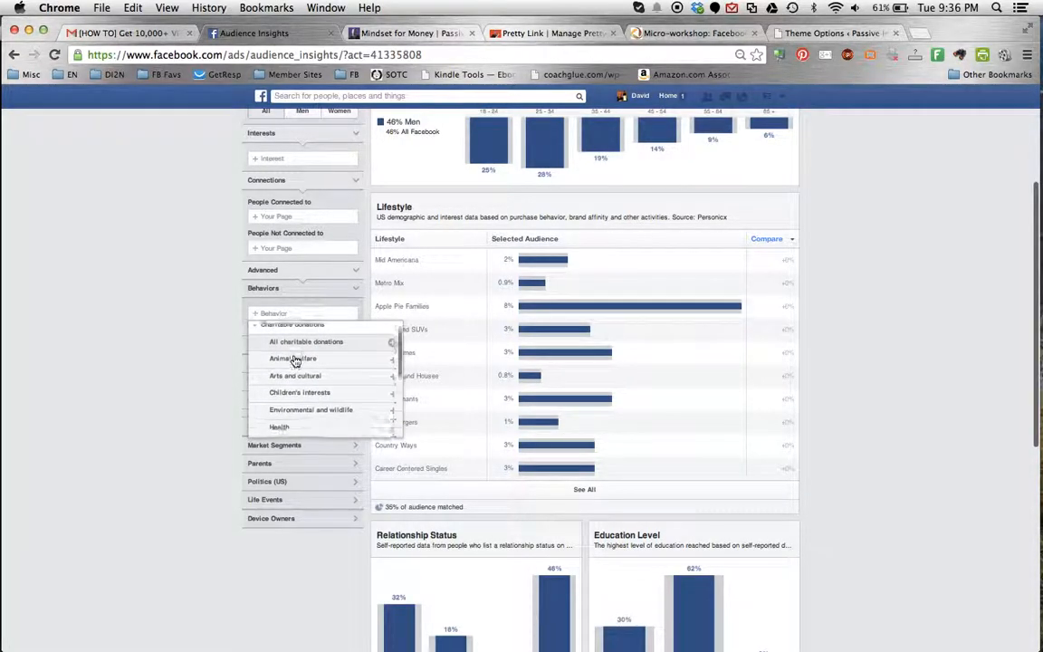
scroll("down", 3)
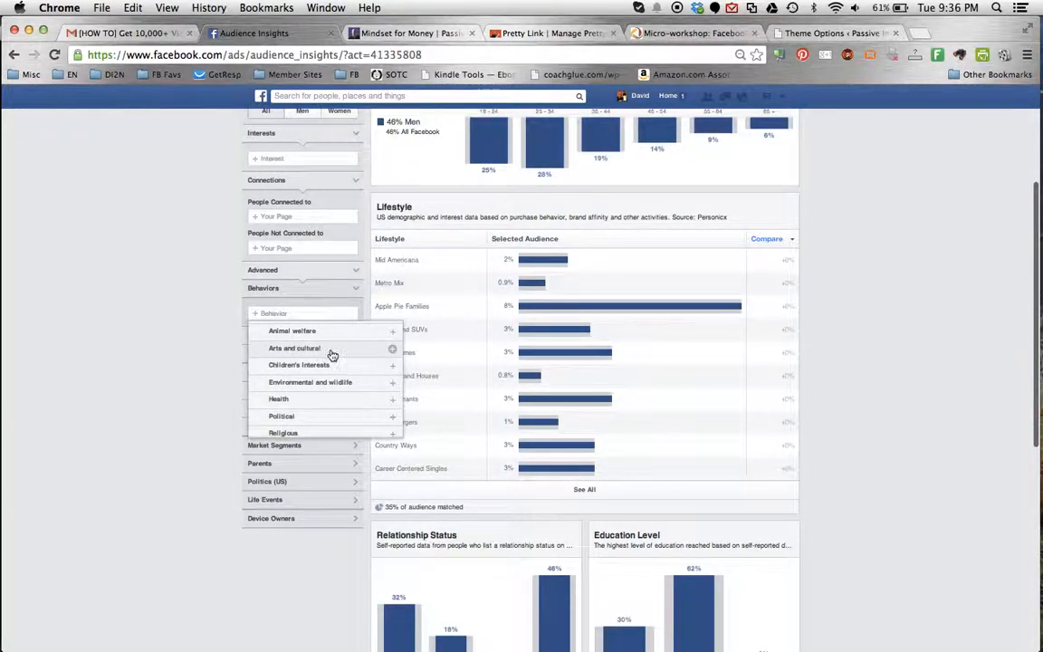
scroll("down", 3)
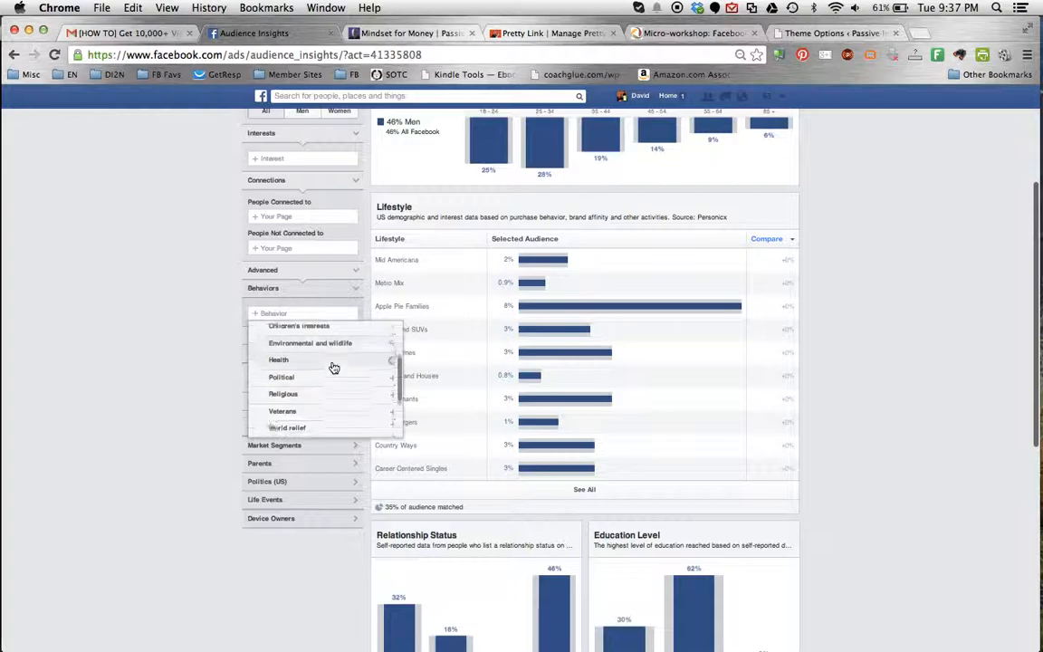
scroll("down", 3)
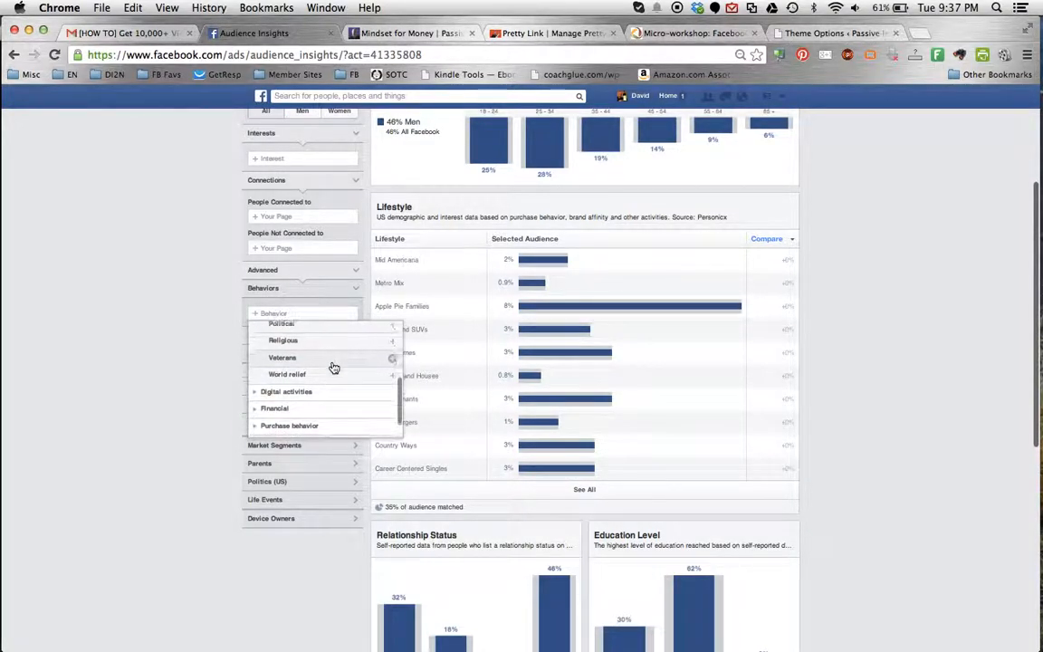
scroll("down", 3)
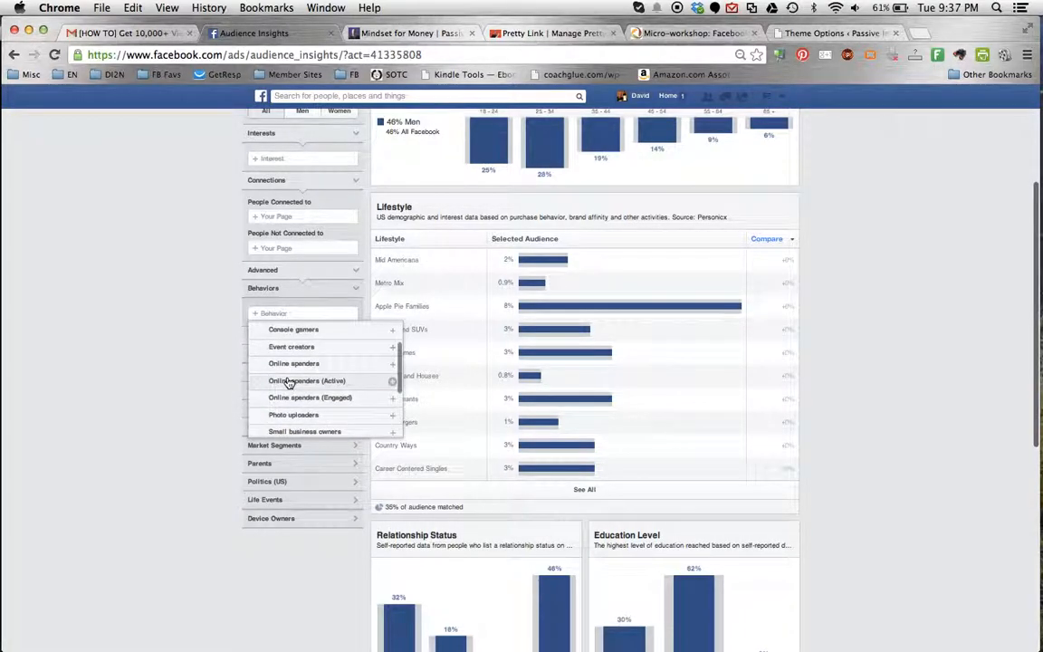
scroll("down", 3)
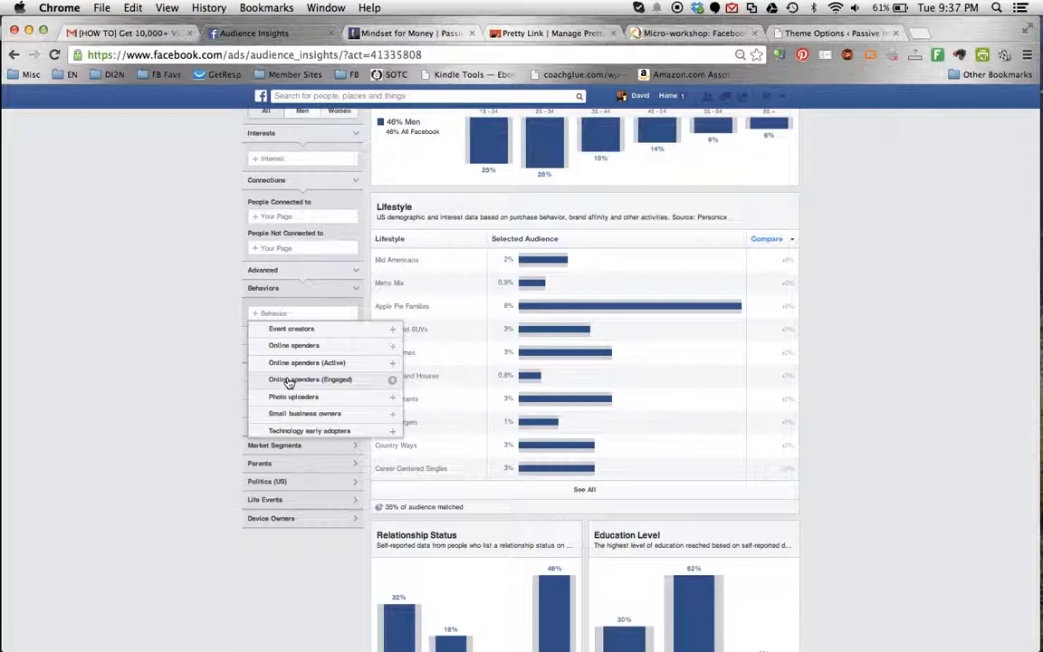
scroll("down", 3)
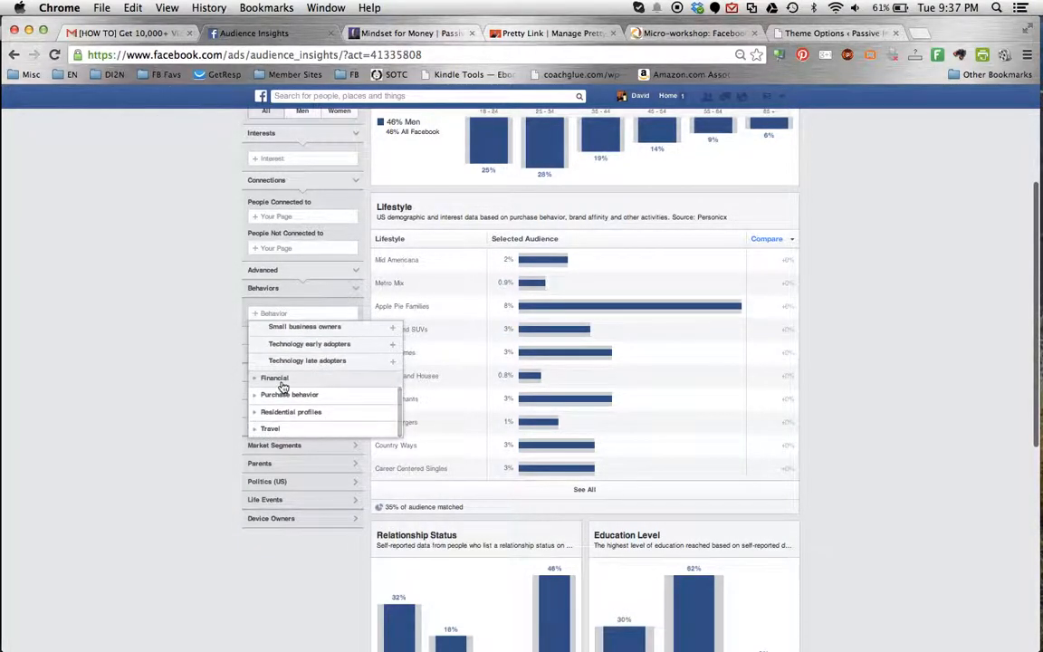
left_click(275, 378)
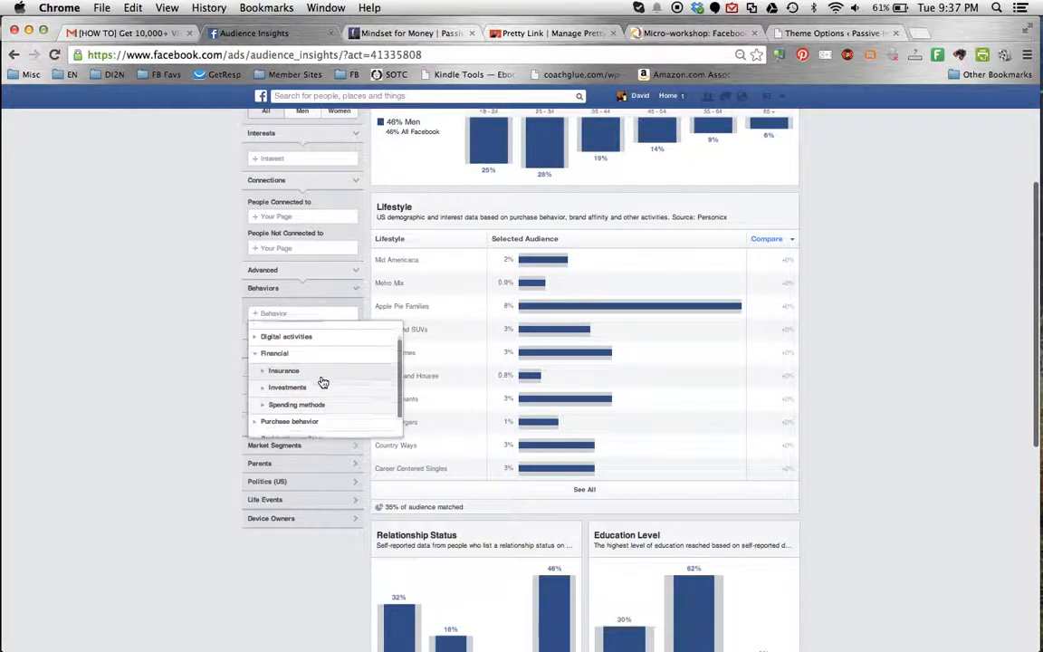
left_click(285, 370)
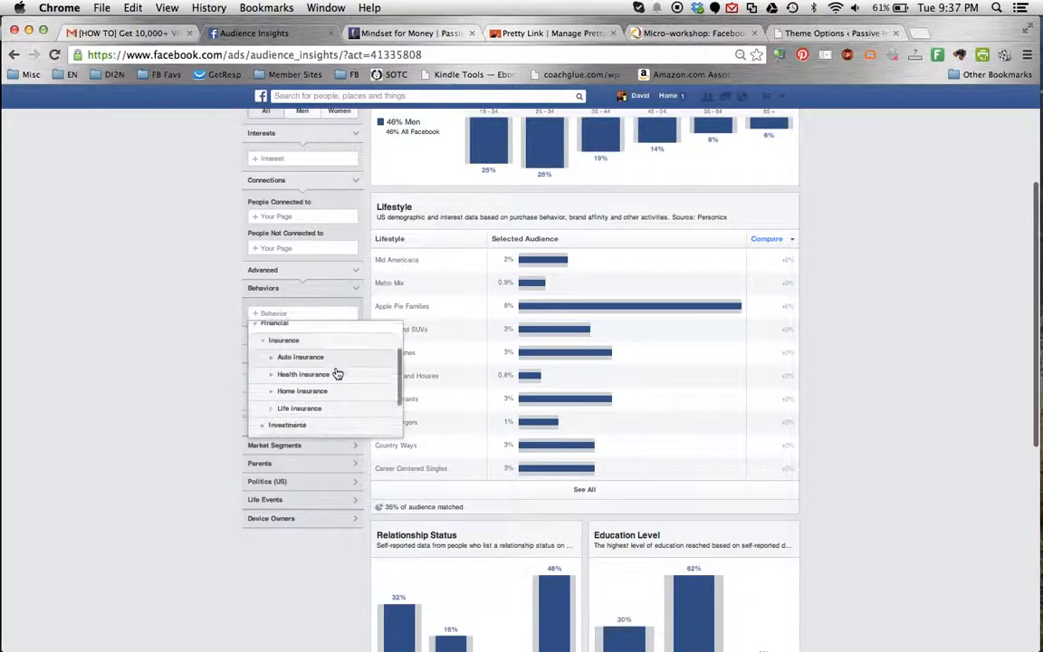
left_click(300, 355)
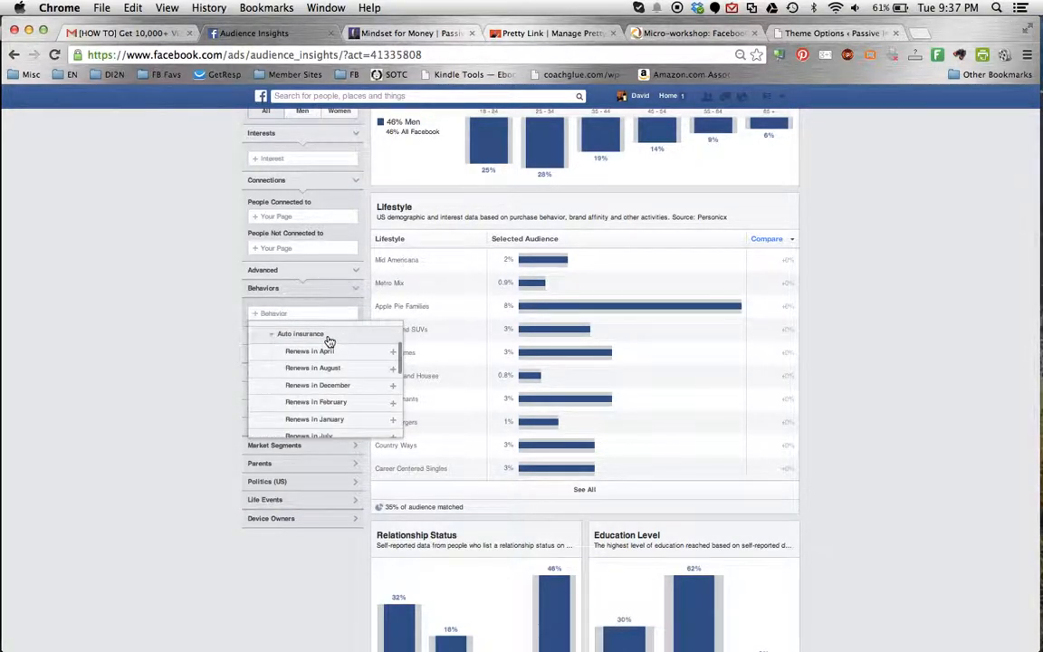
mouse_move(355, 347)
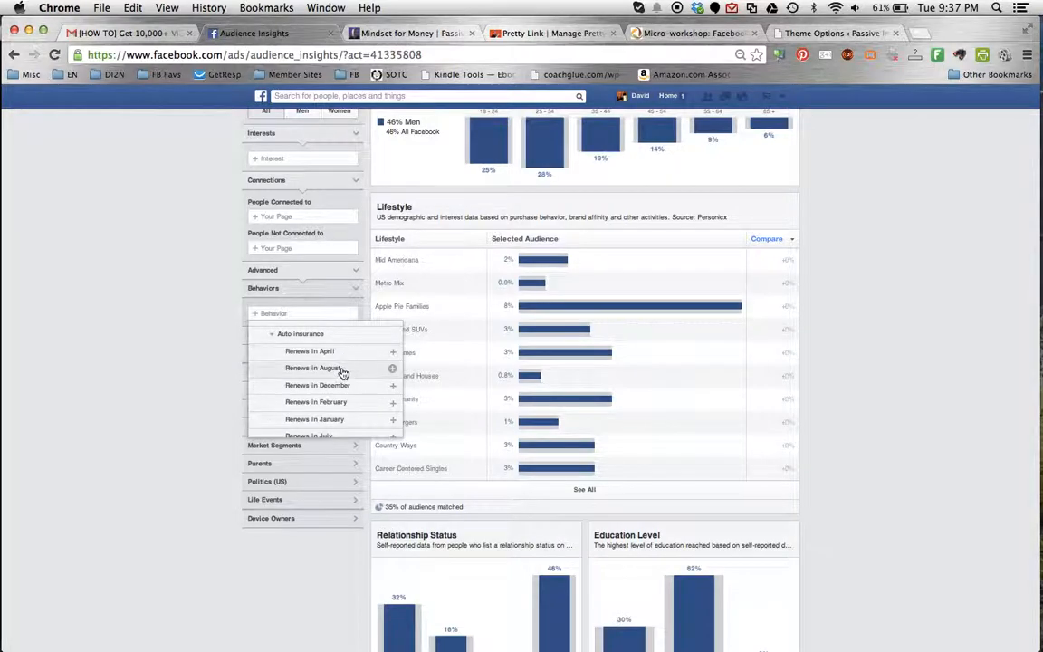
scroll("down", 3)
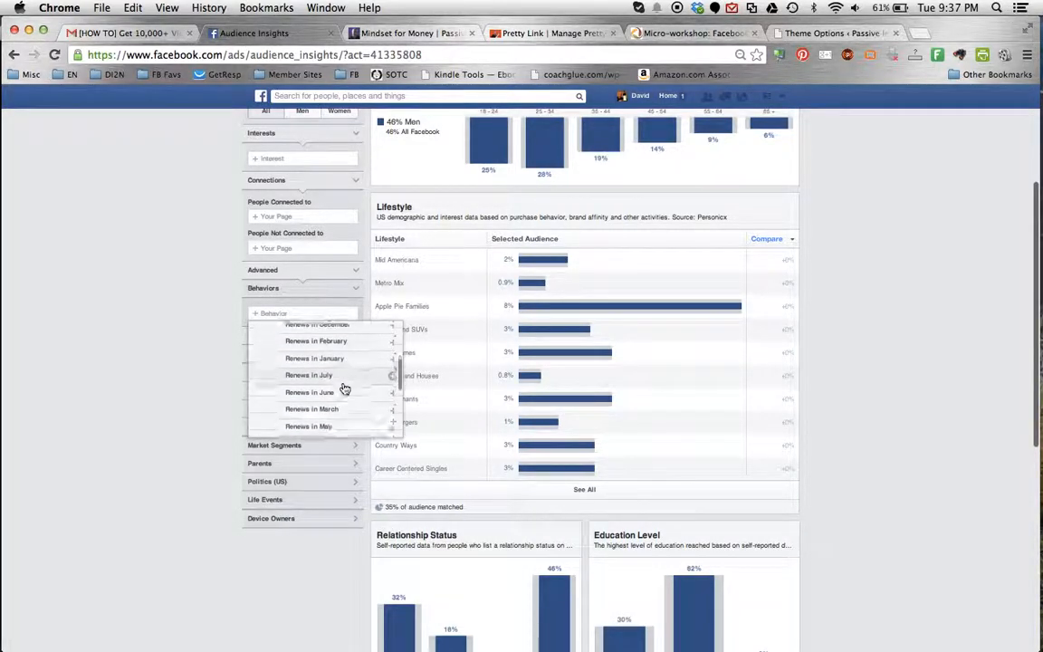
scroll("down", 3)
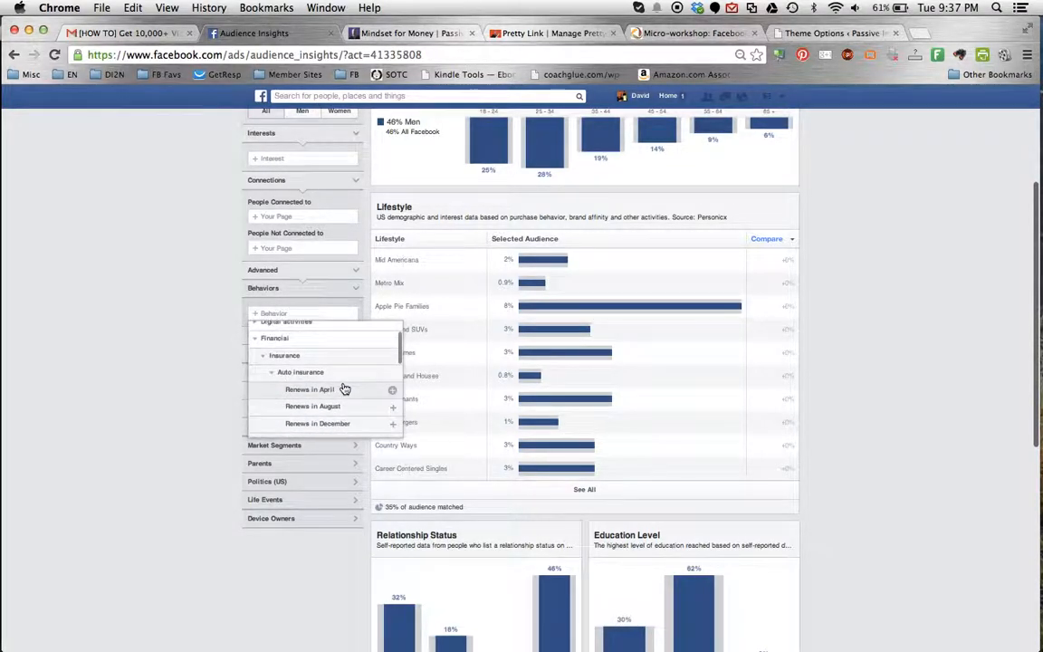
left_click(284, 355)
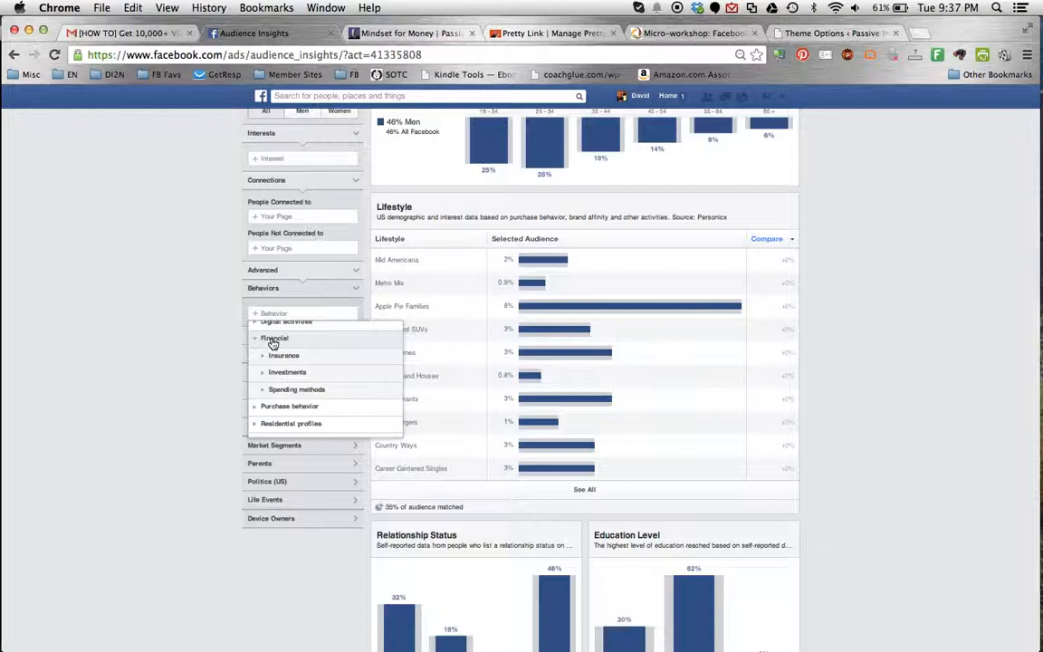
left_click(275, 339)
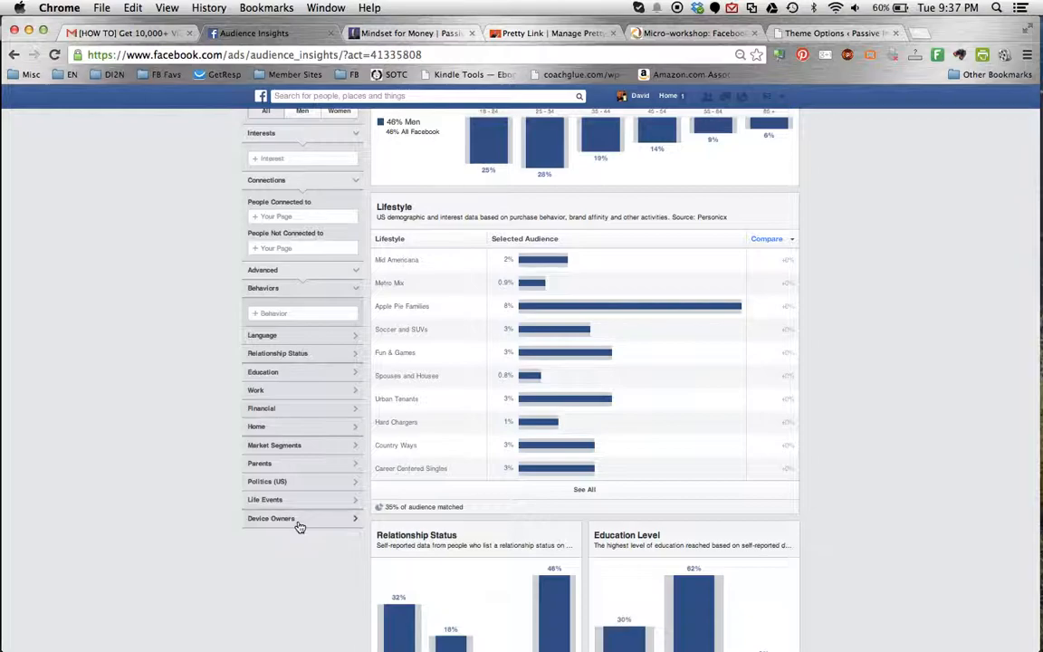
mouse_move(304, 500)
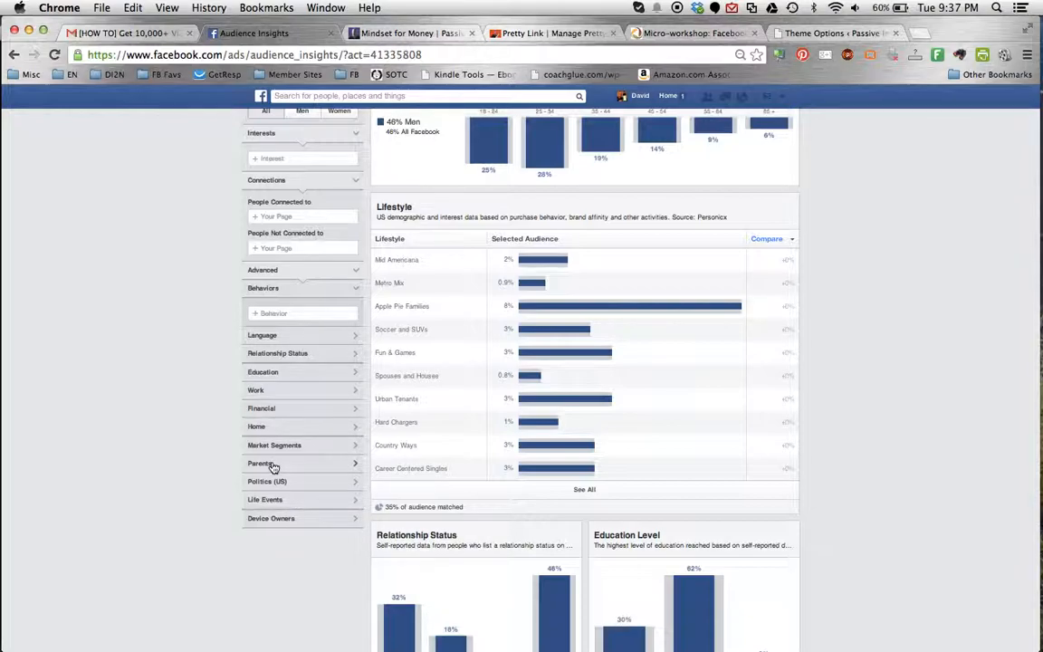
- Expand the Parents filter to show all parents, expectant parents and child age ranges
left_click(261, 464)
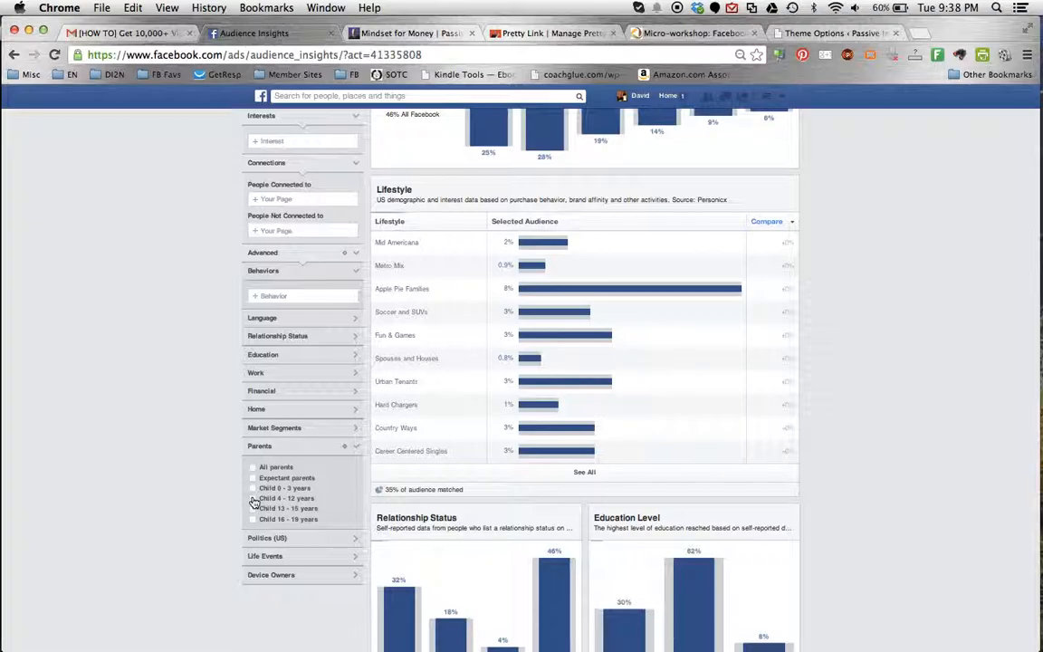
- Filter the audience to parents with a child 0-3 years and review the Lifestyle bars
left_click(253, 498)
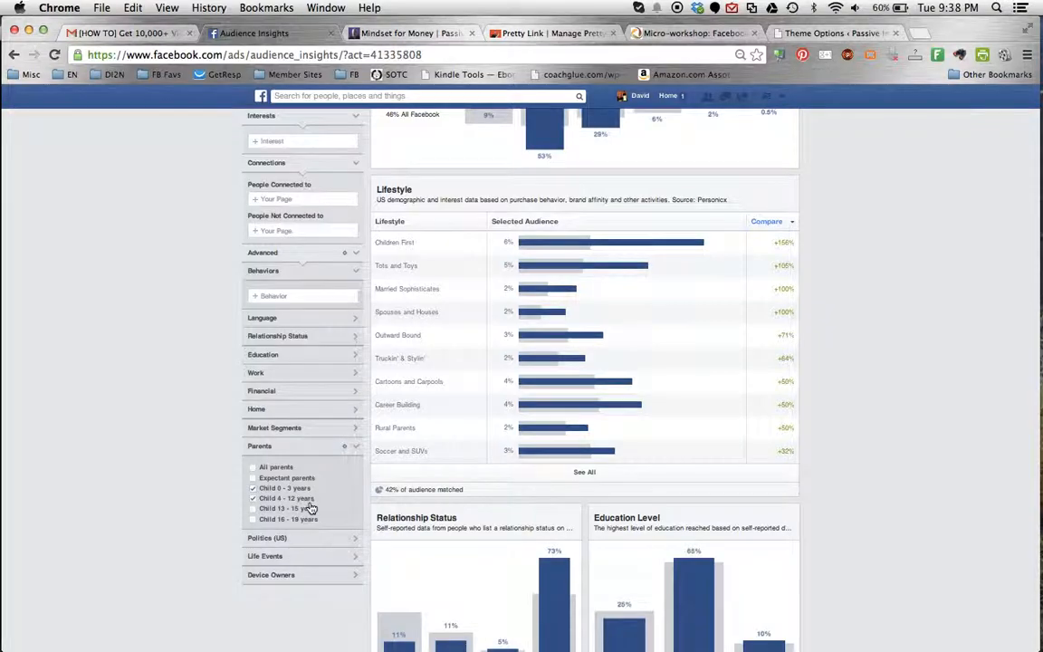
scroll("up", 3)
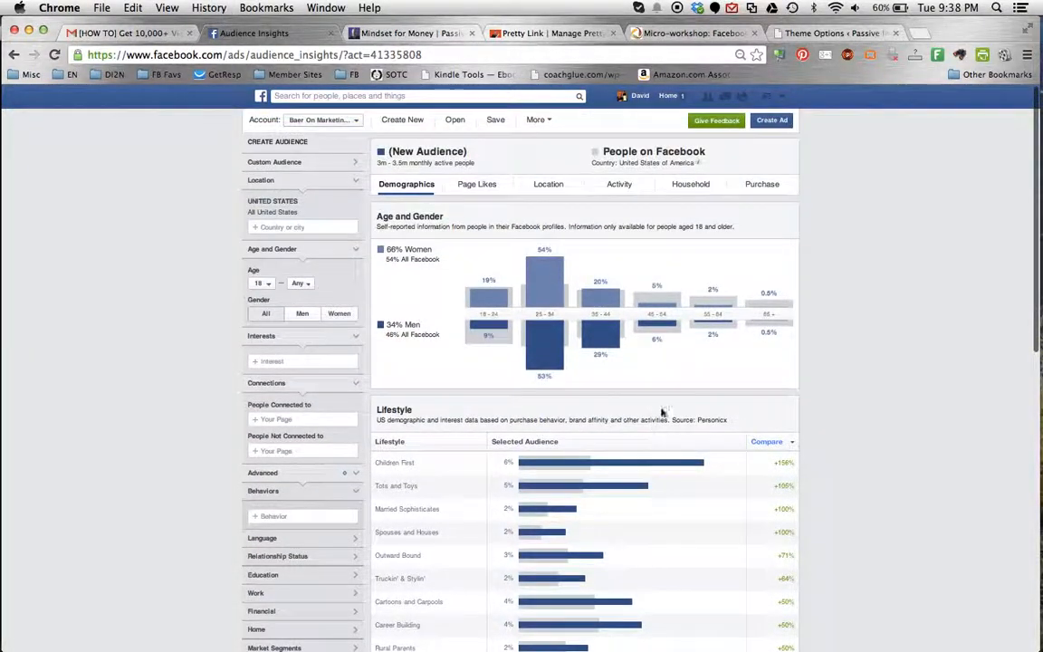
scroll("down", 3)
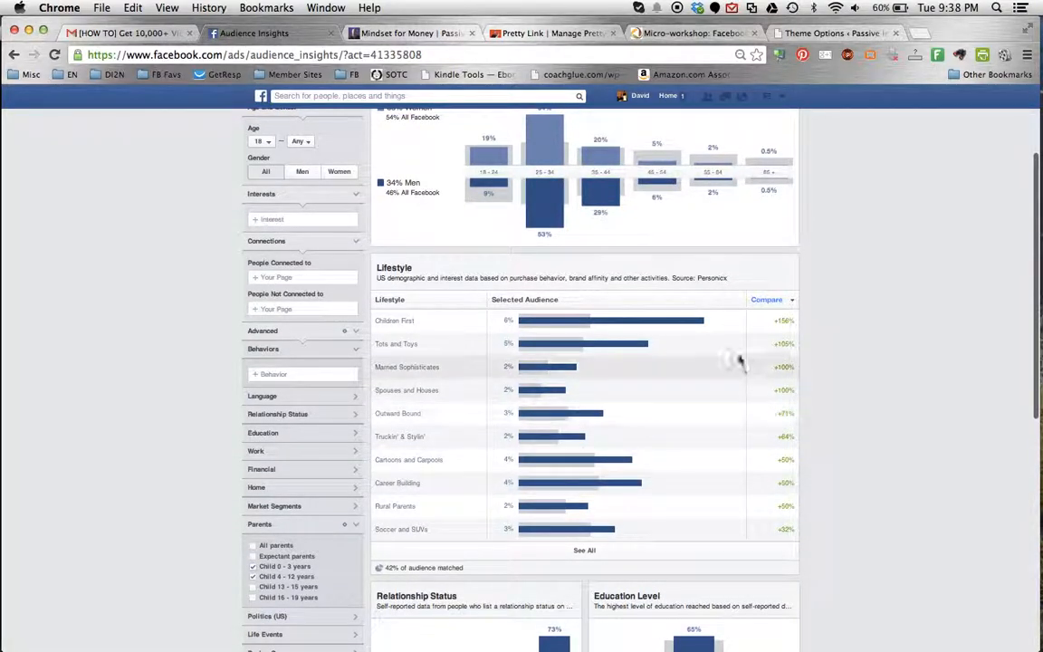
mouse_move(661, 344)
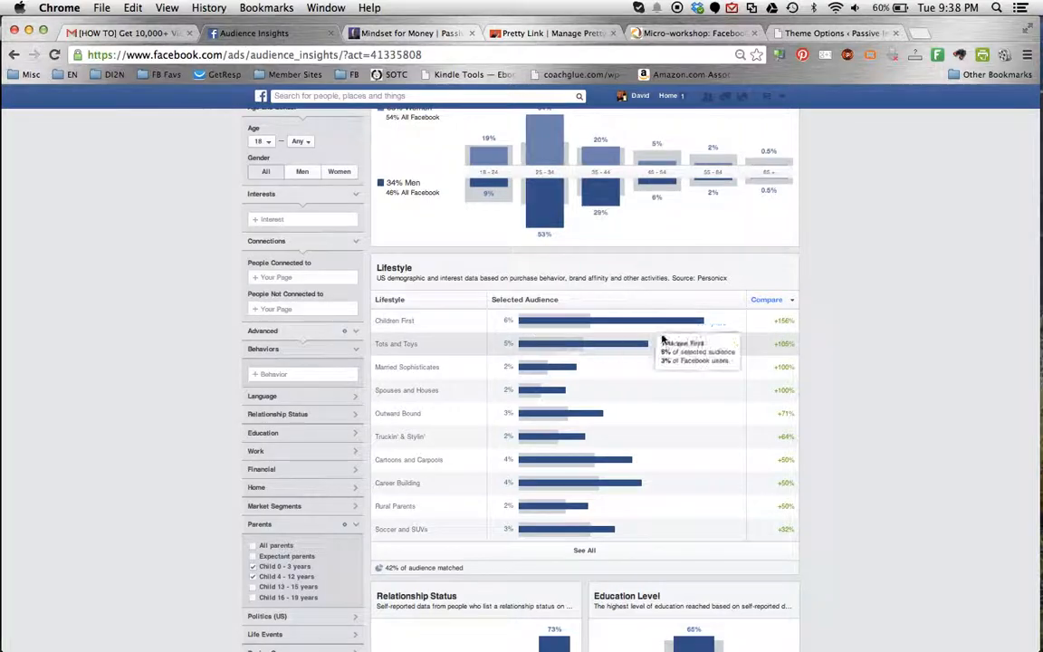
mouse_move(650, 344)
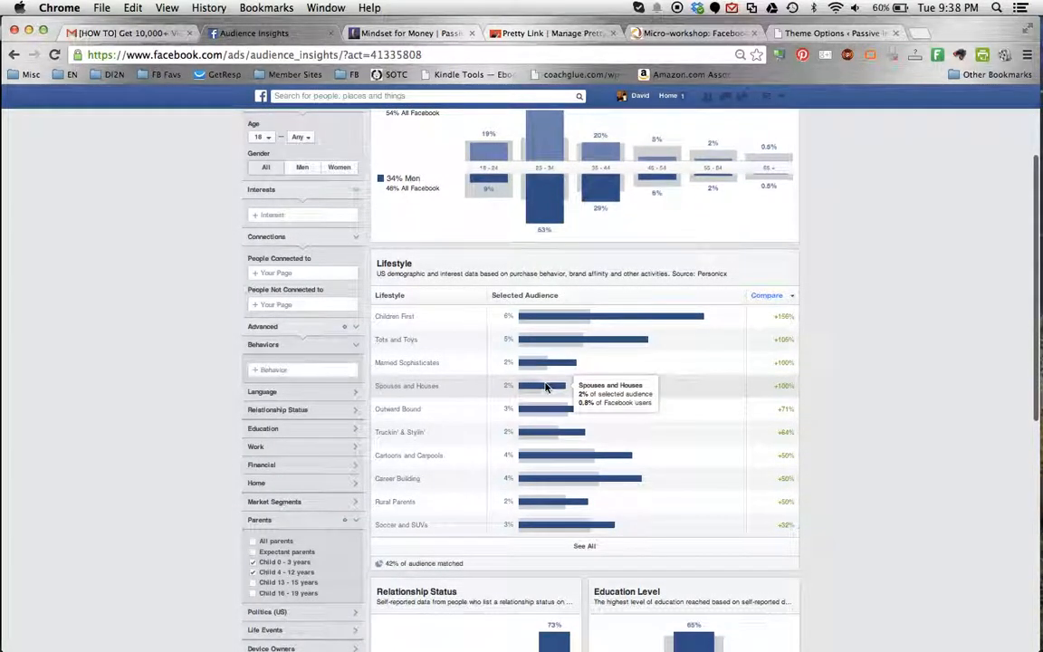
scroll("down", 3)
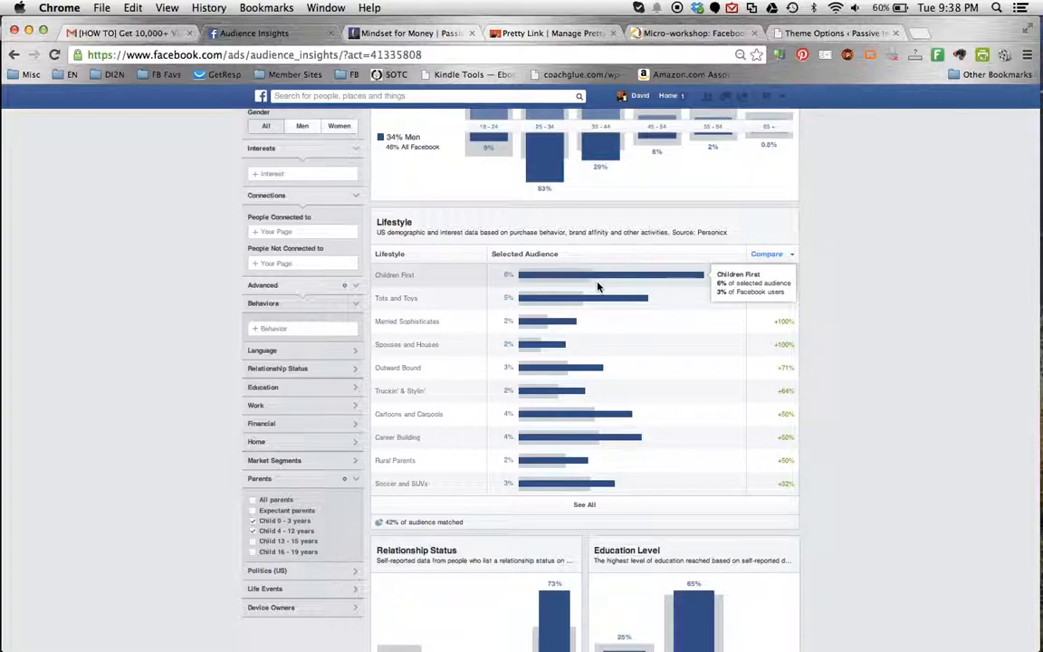
mouse_move(592, 286)
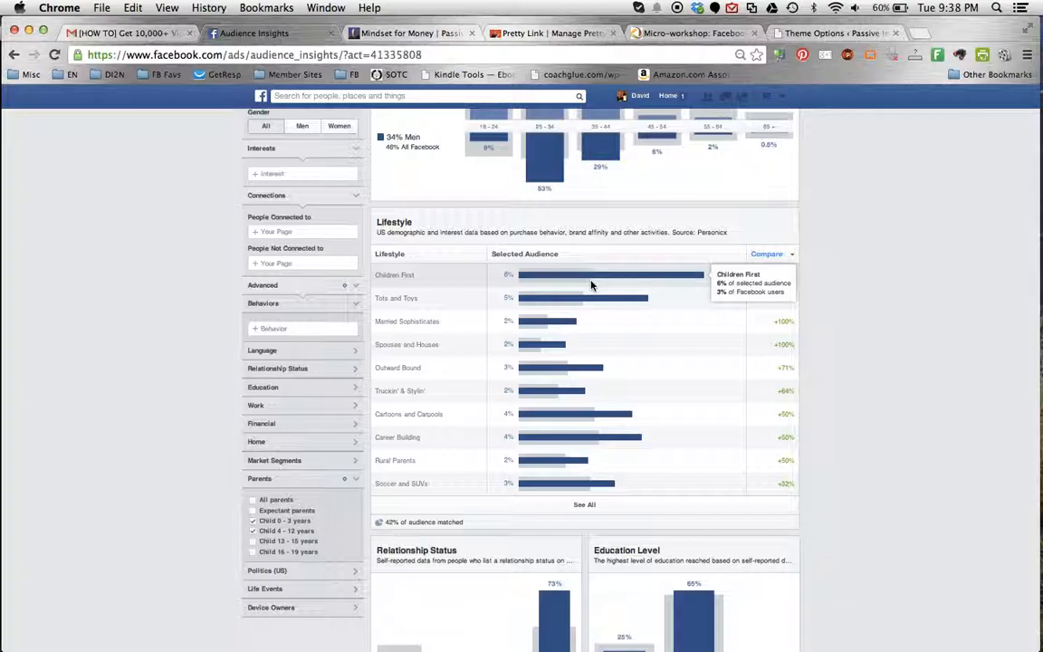
mouse_move(442, 280)
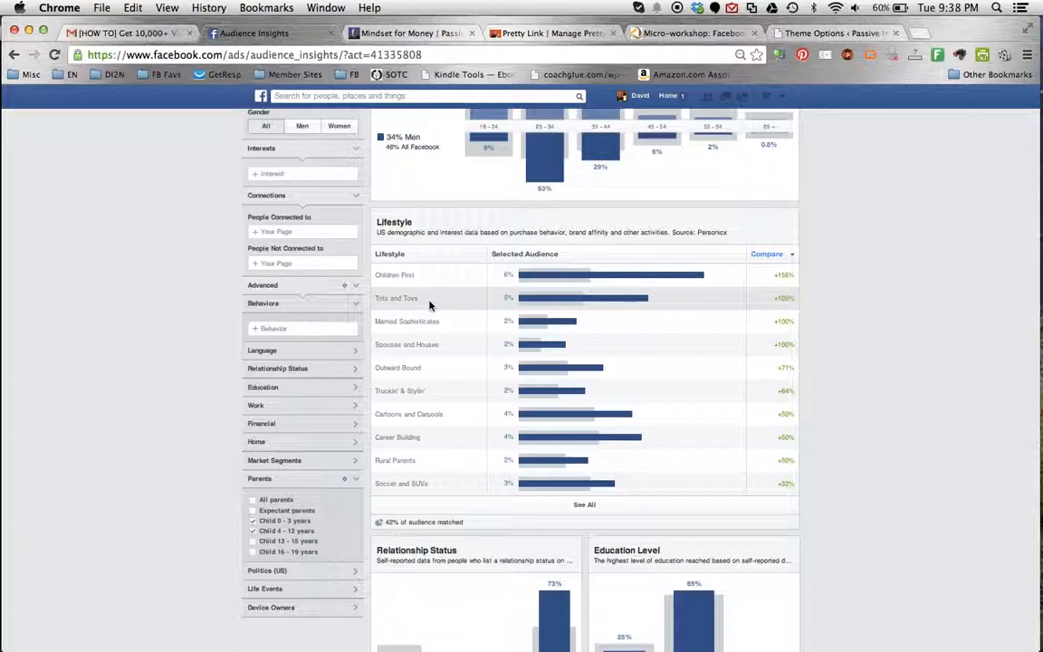
mouse_move(456, 322)
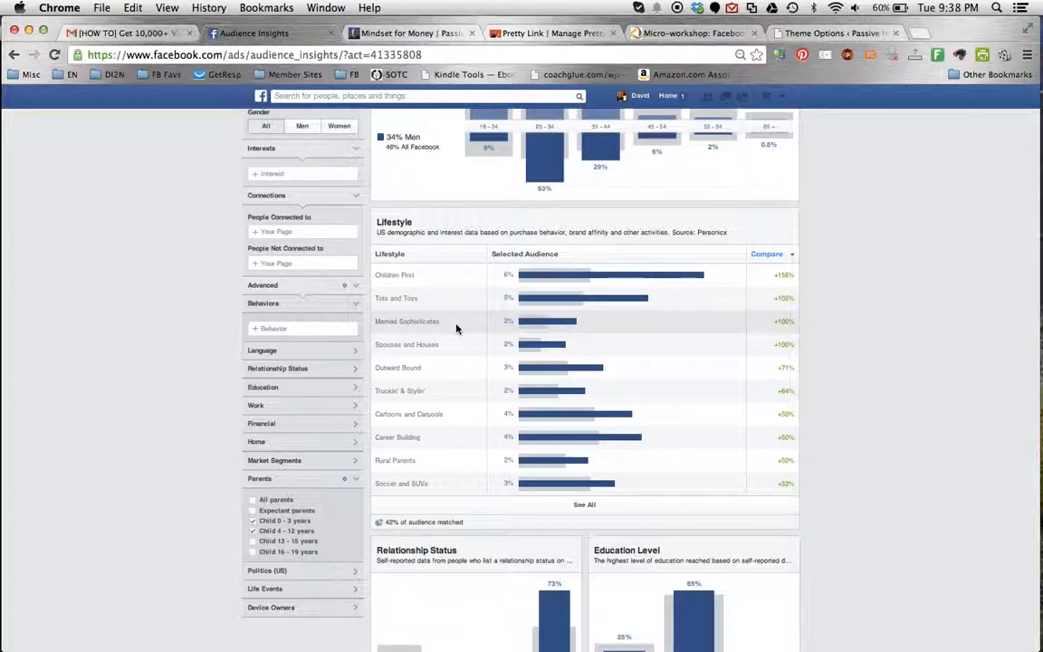
mouse_move(467, 326)
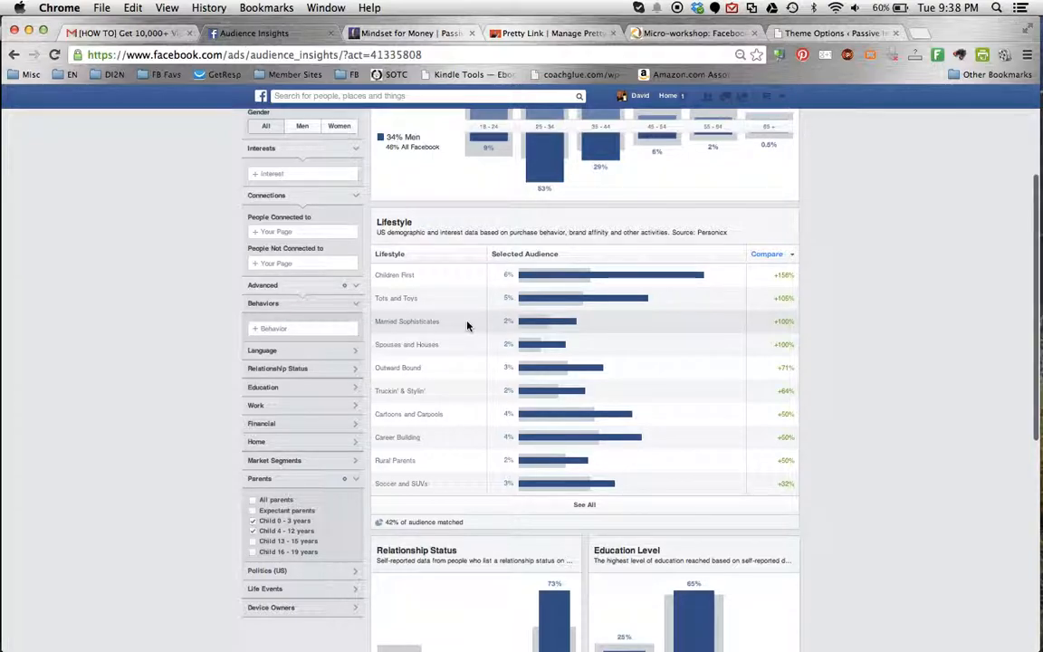
scroll("down", 3)
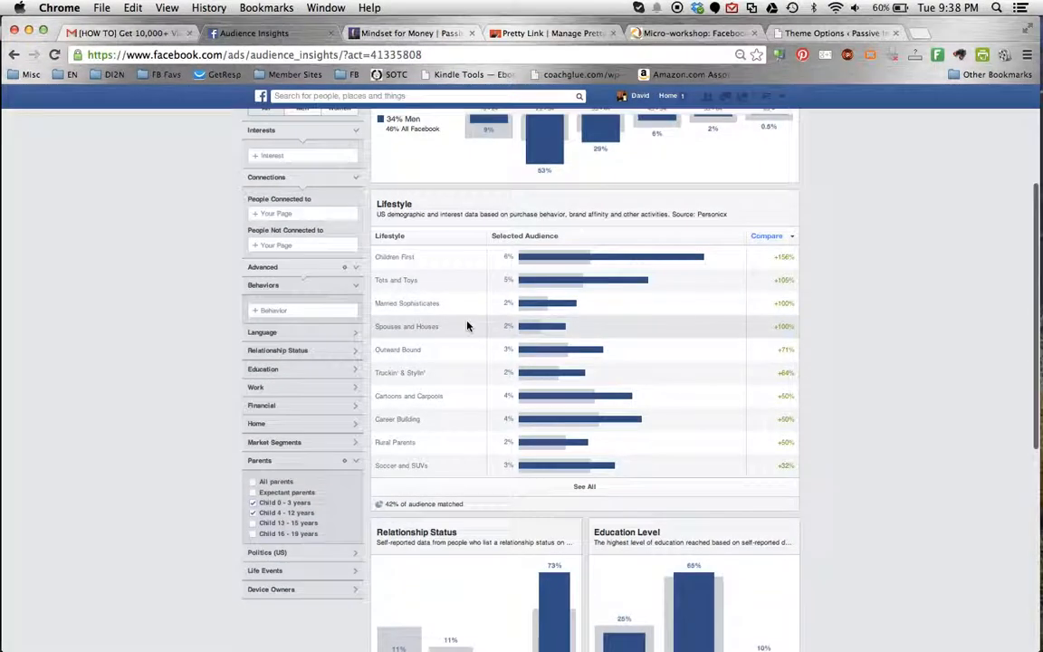
scroll("down", 3)
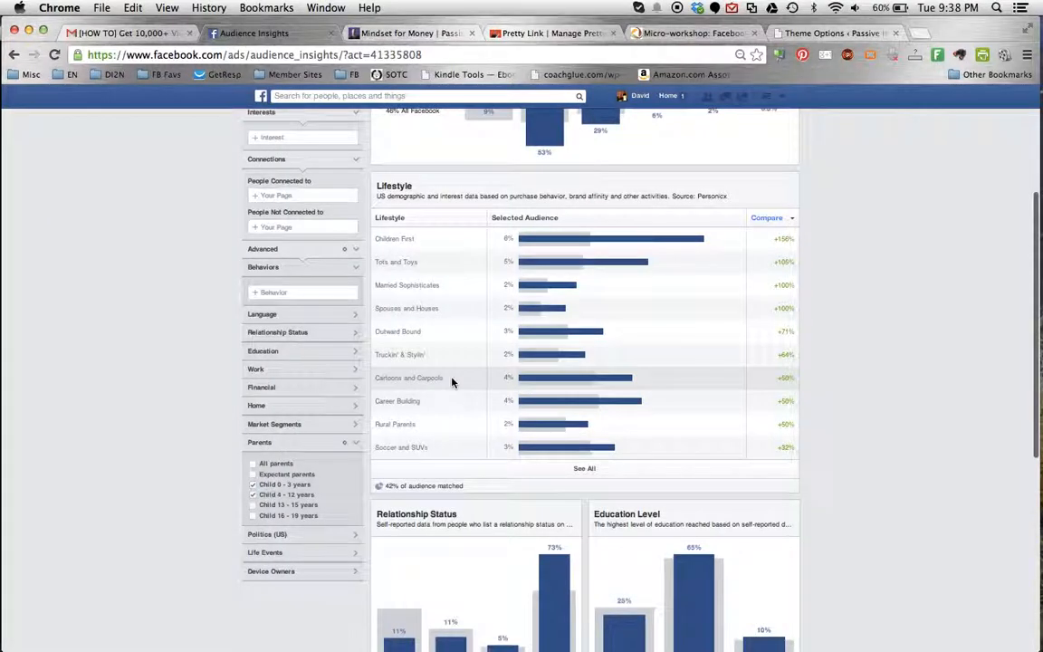
scroll("up", 3)
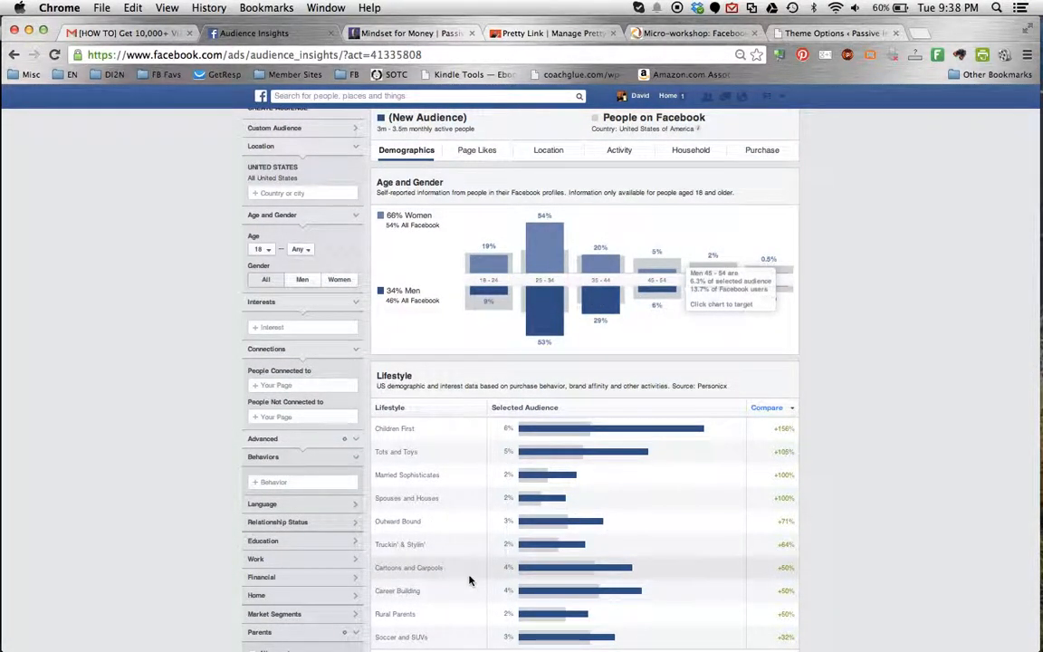
scroll("down", 3)
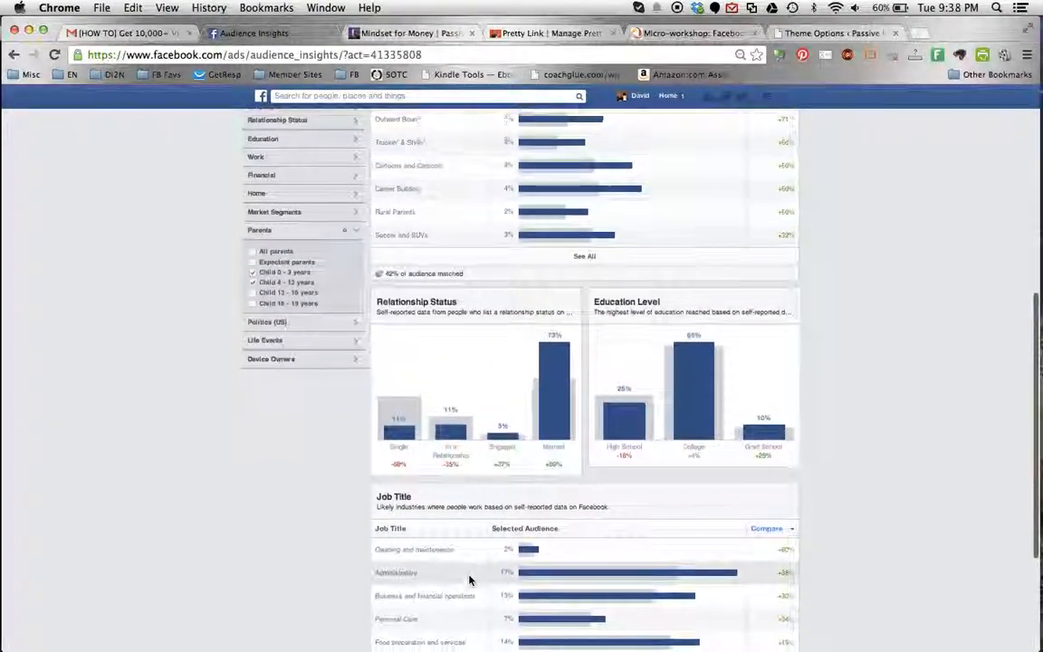
scroll("down", 3)
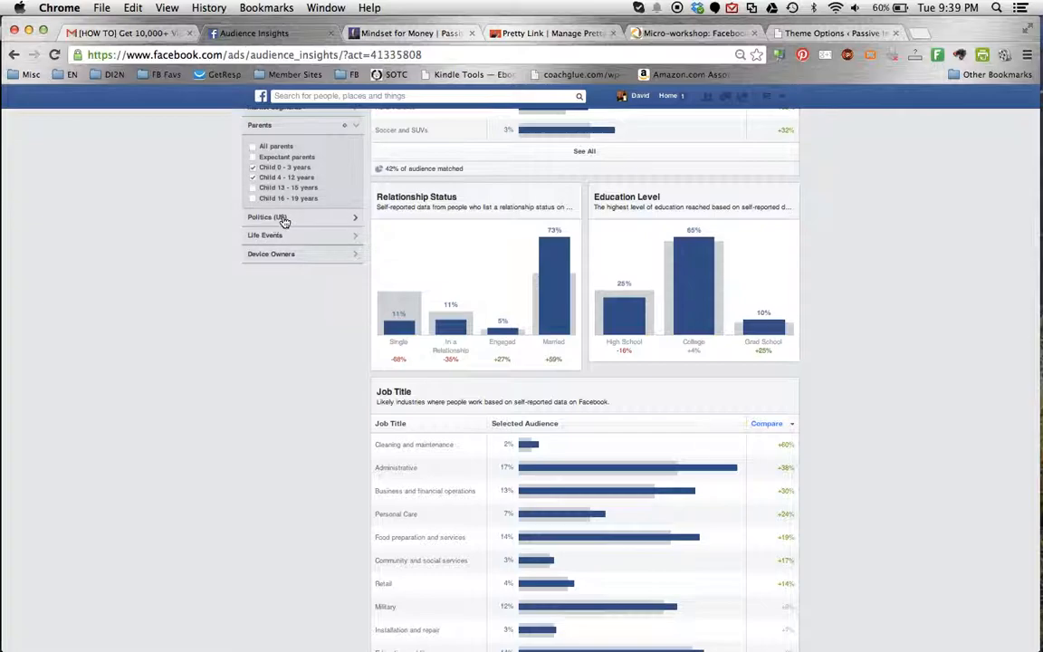
left_click(268, 217)
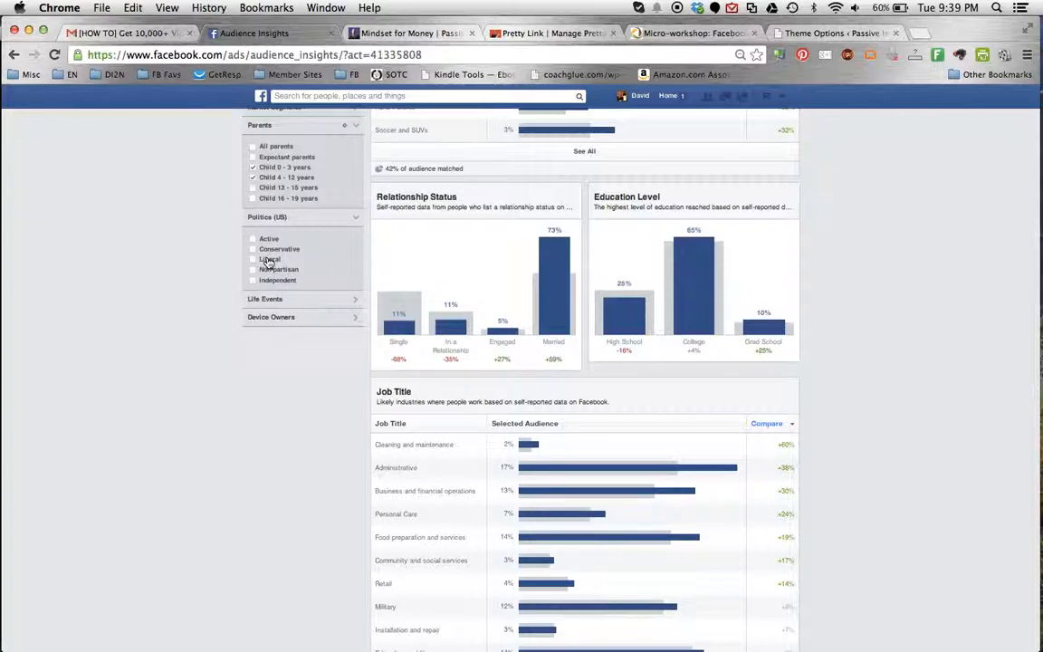
left_click(253, 261)
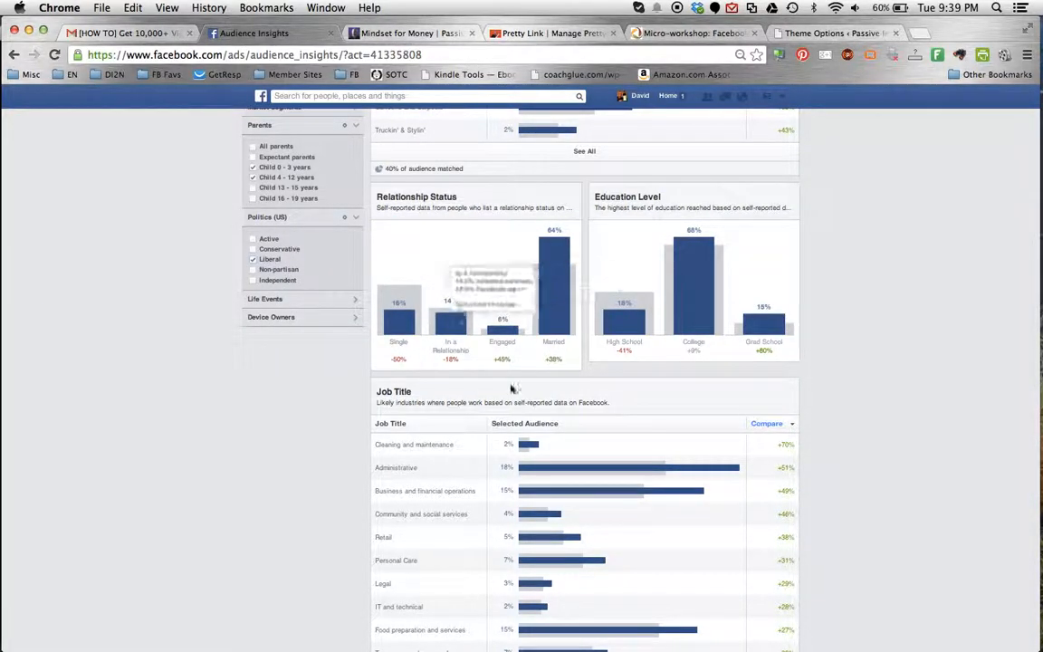
scroll("down", 3)
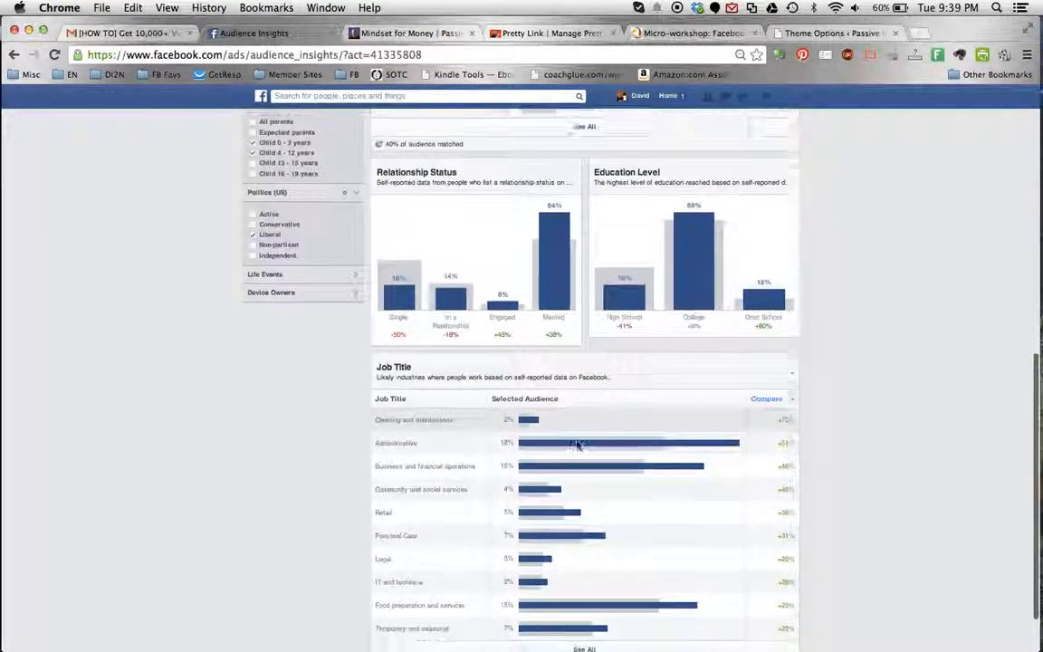
scroll("up", 3)
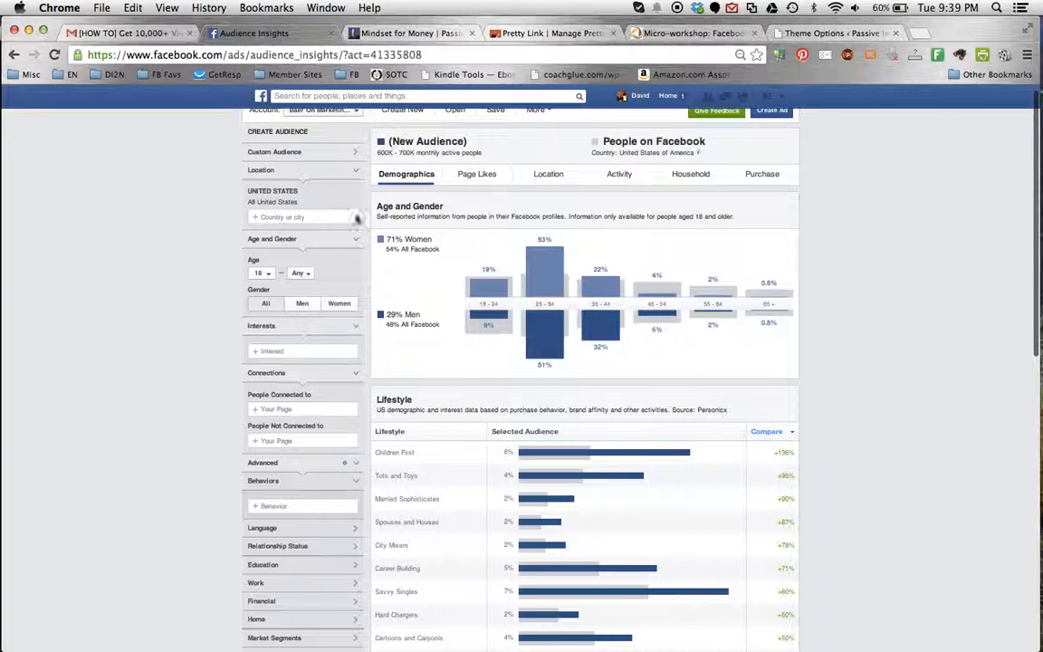
scroll("down", 3)
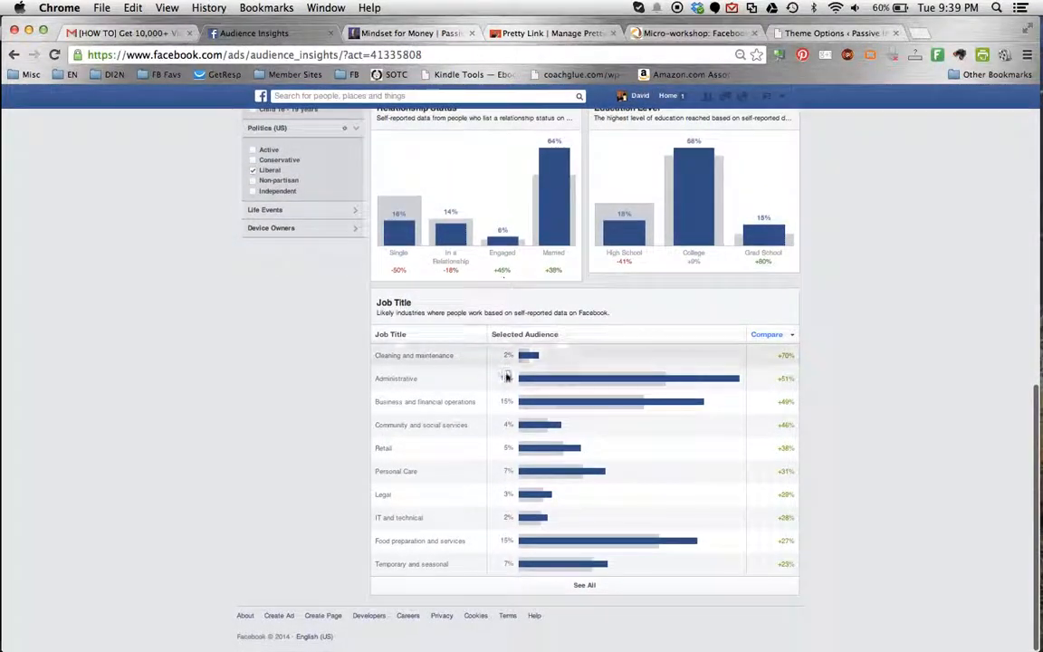
mouse_move(568, 402)
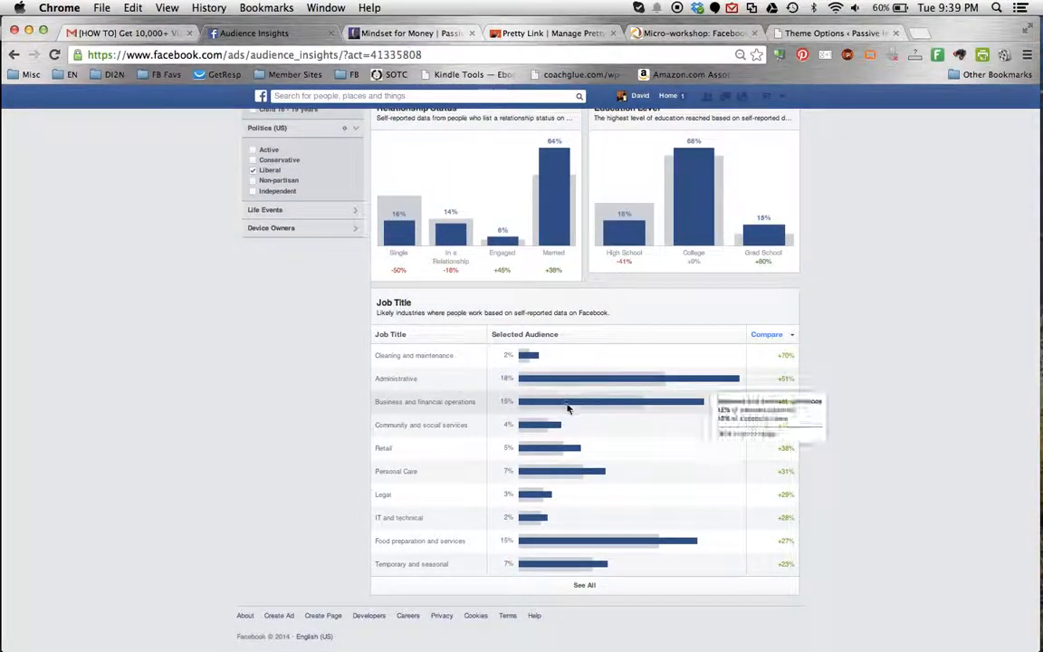
scroll("up", 3)
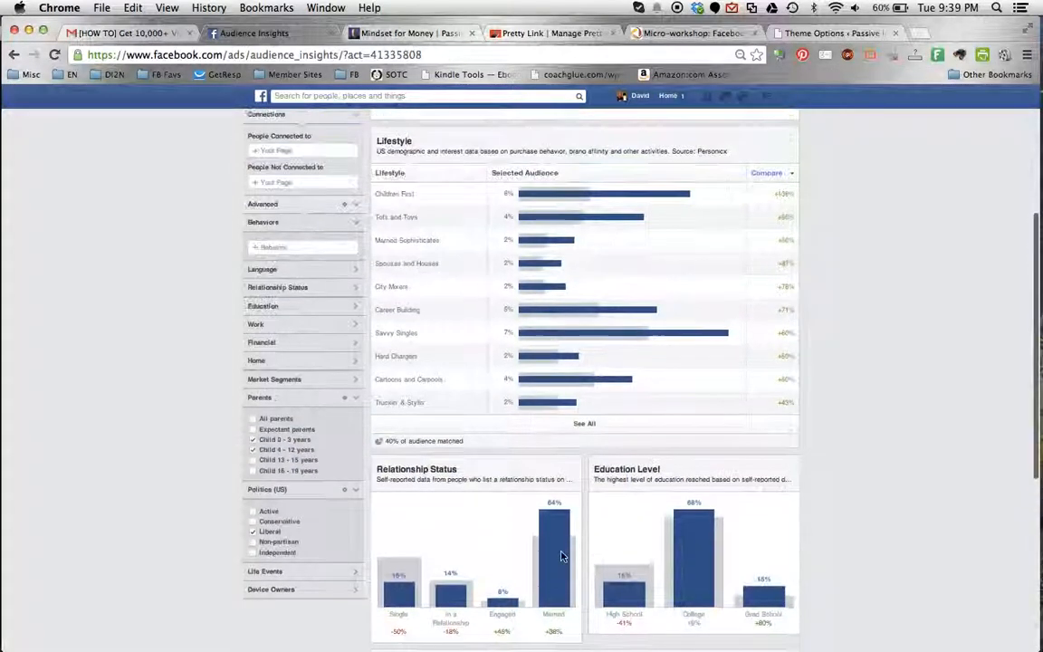
scroll("up", 3)
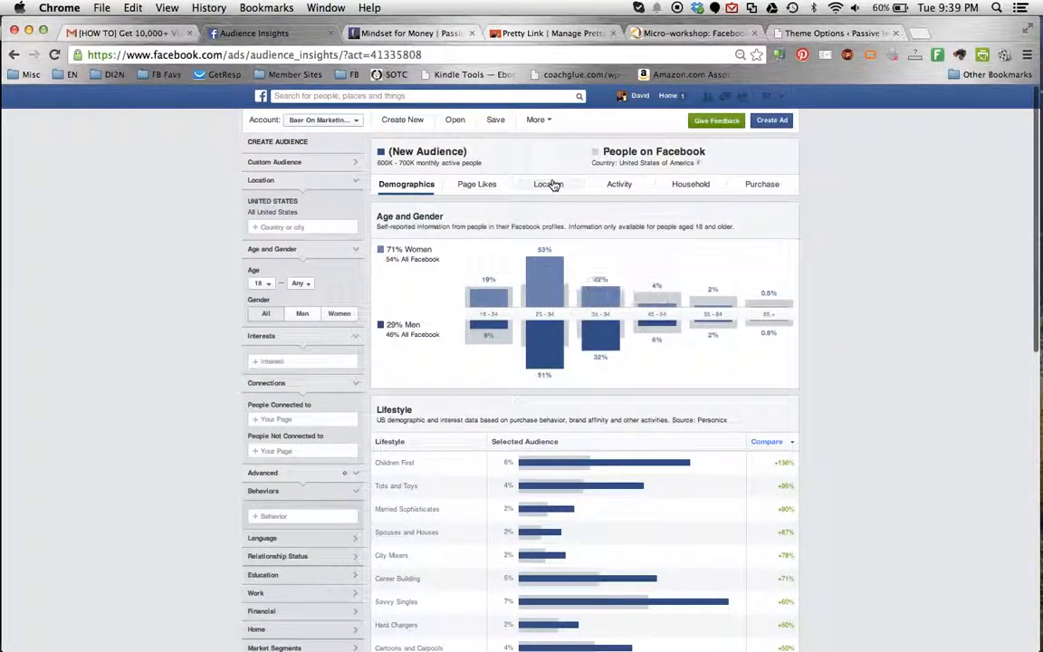
- View the Location breakdown listing top cities like Norfolk, Toledo and Madison
left_click(548, 185)
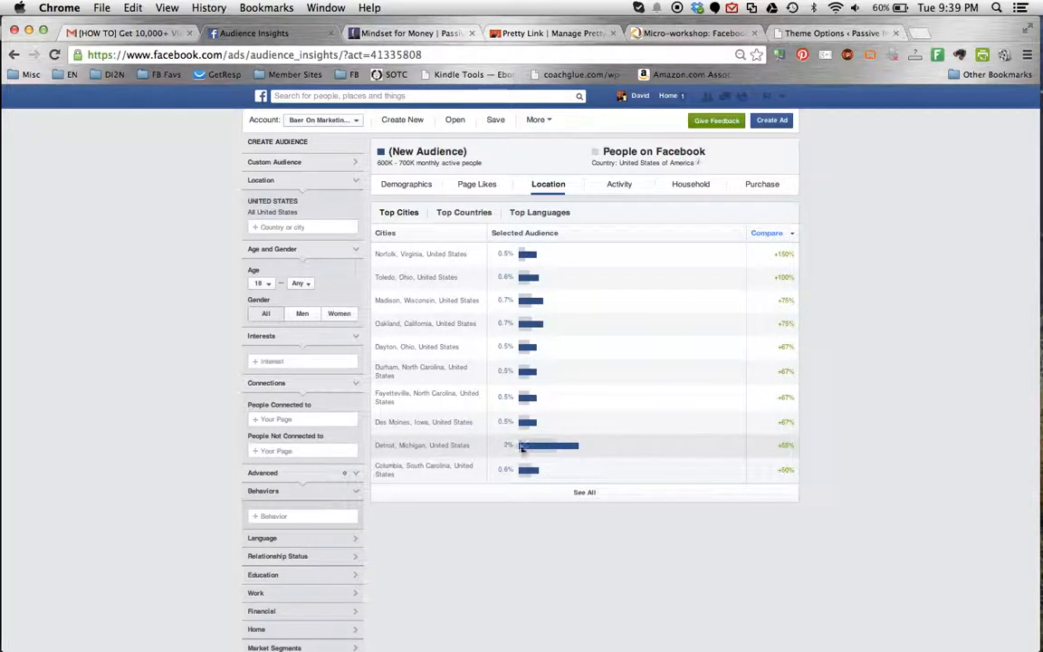
mouse_move(568, 436)
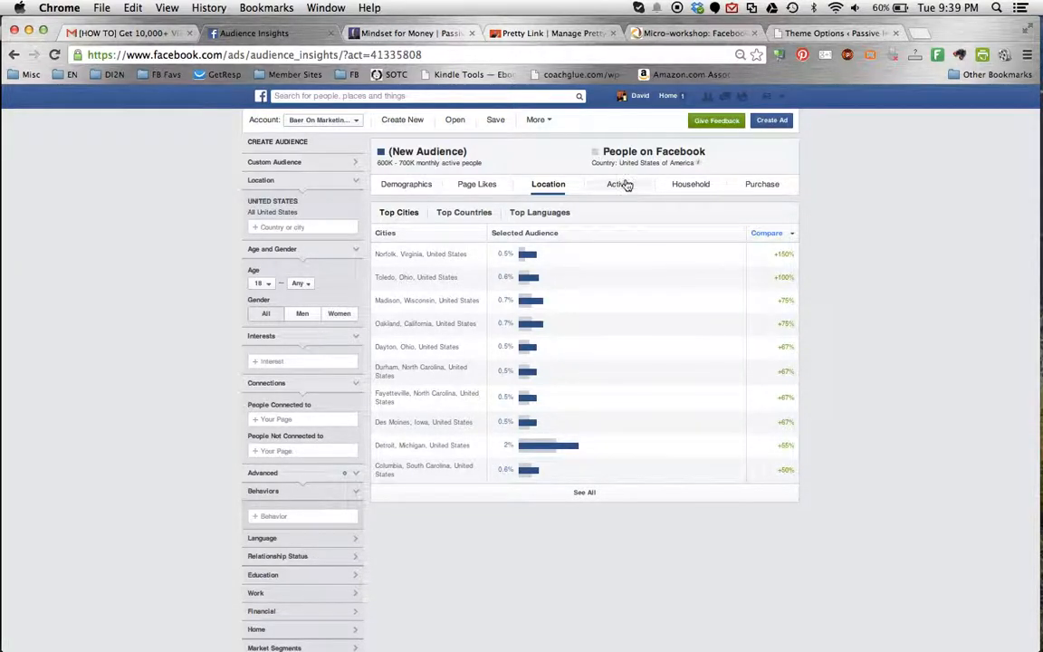
- View the Activity data: frequency of activities and device users charts
left_click(620, 184)
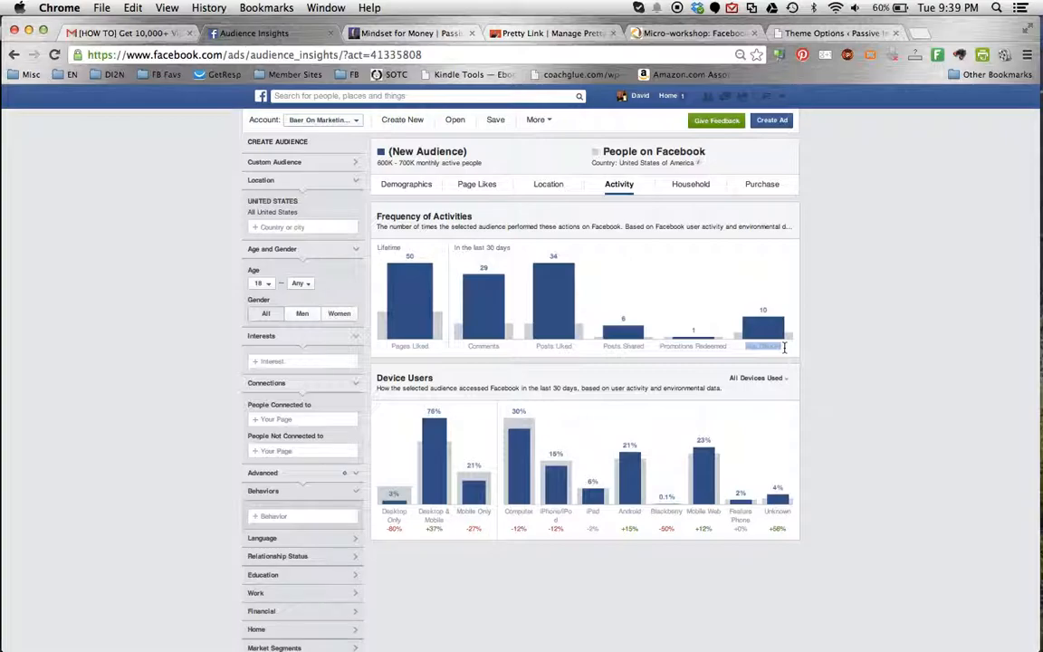
mouse_move(757, 322)
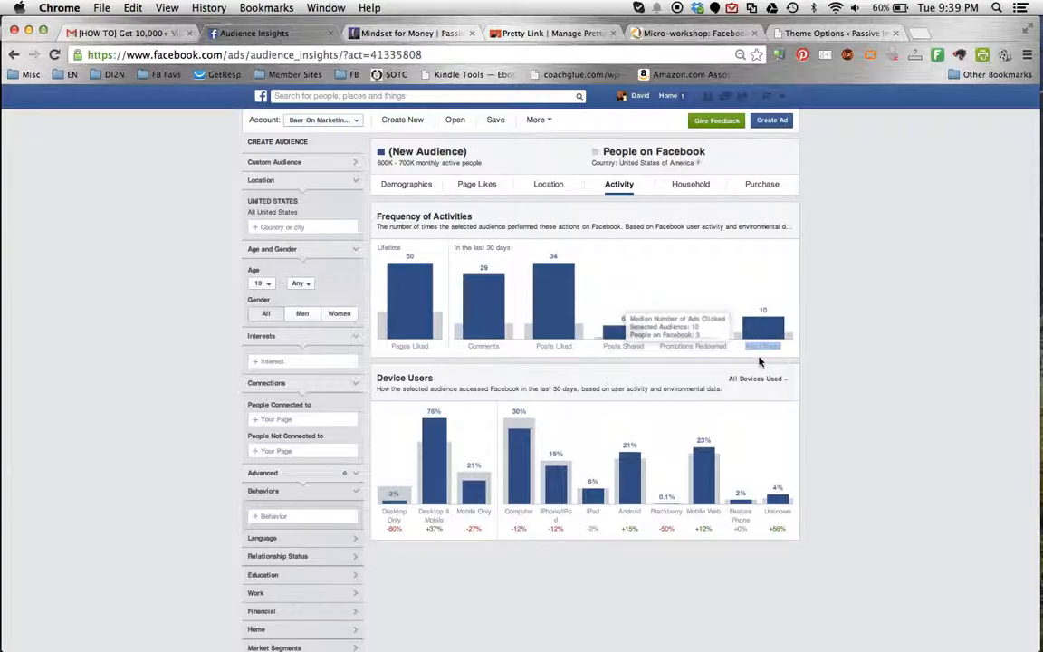
mouse_move(762, 334)
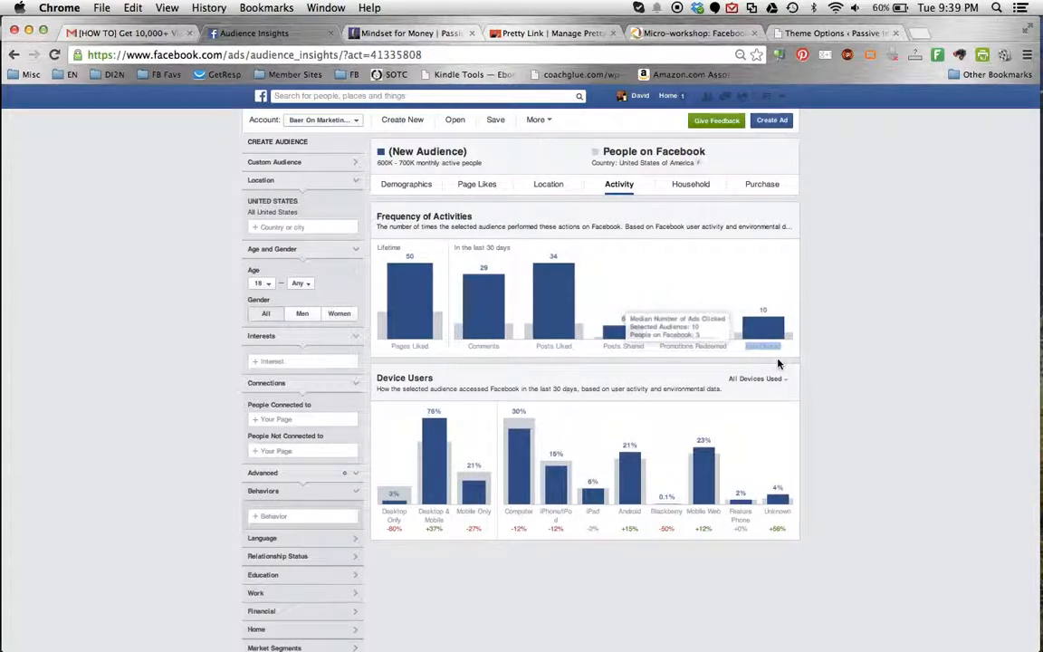
mouse_move(554, 308)
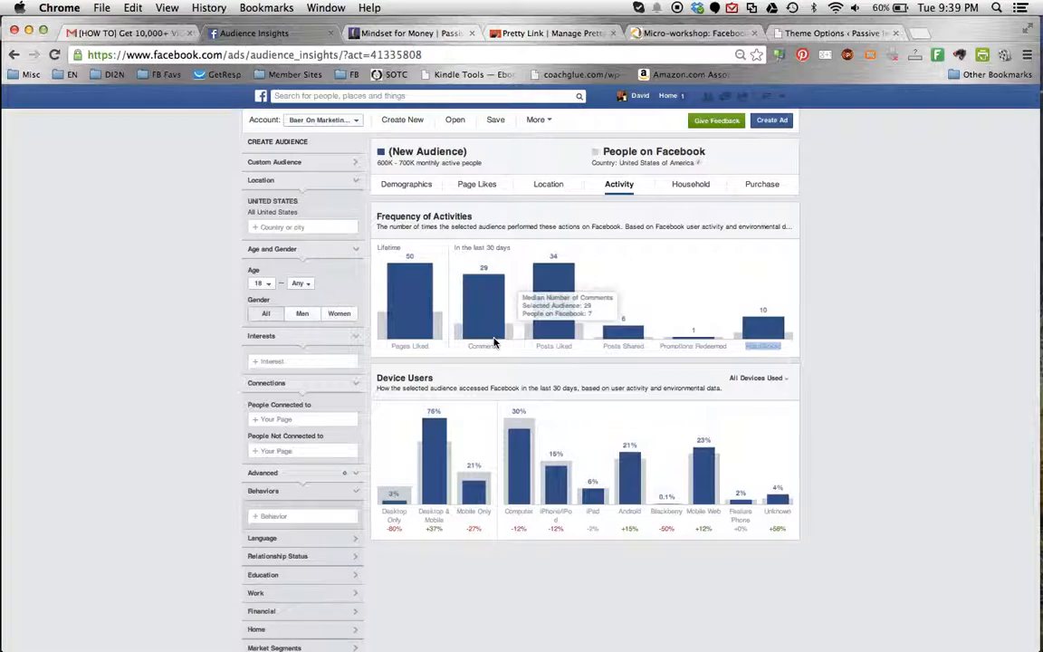
mouse_move(485, 324)
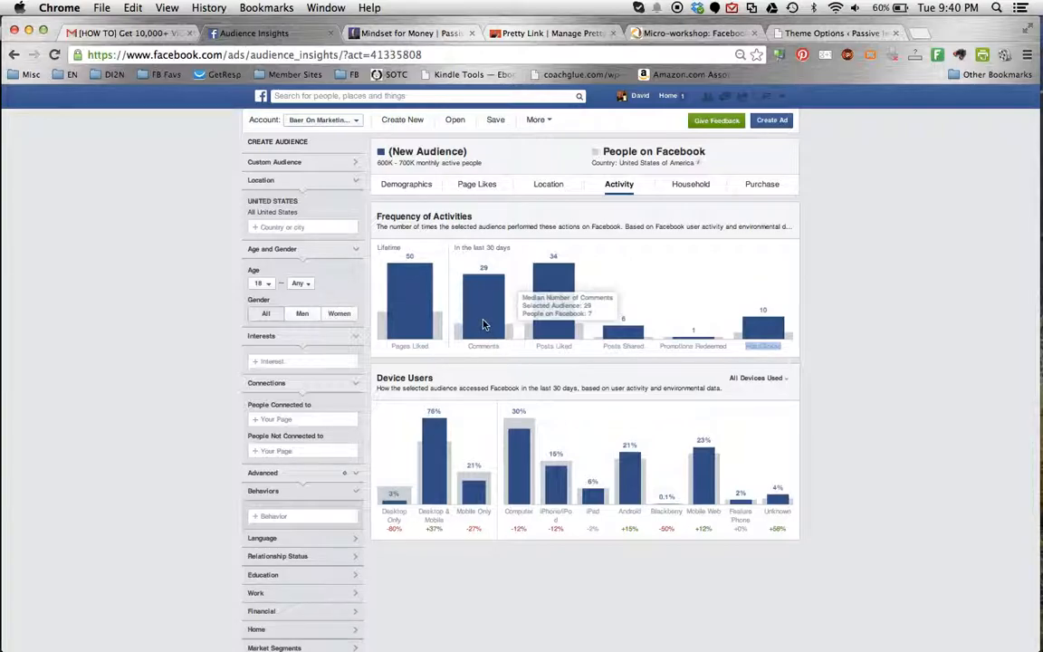
mouse_move(482, 355)
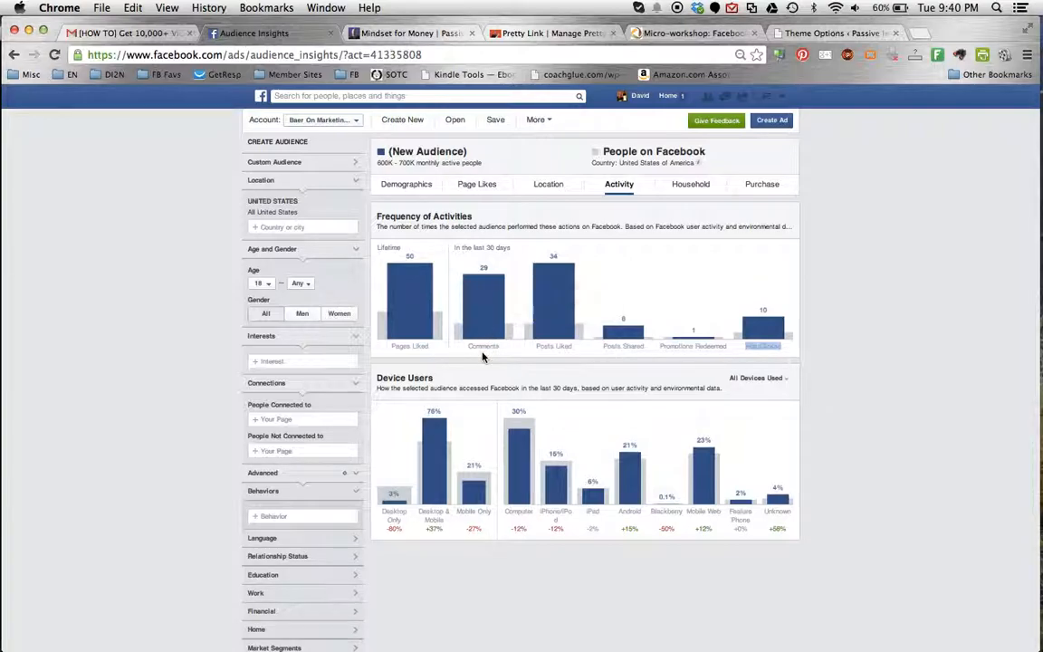
mouse_move(556, 369)
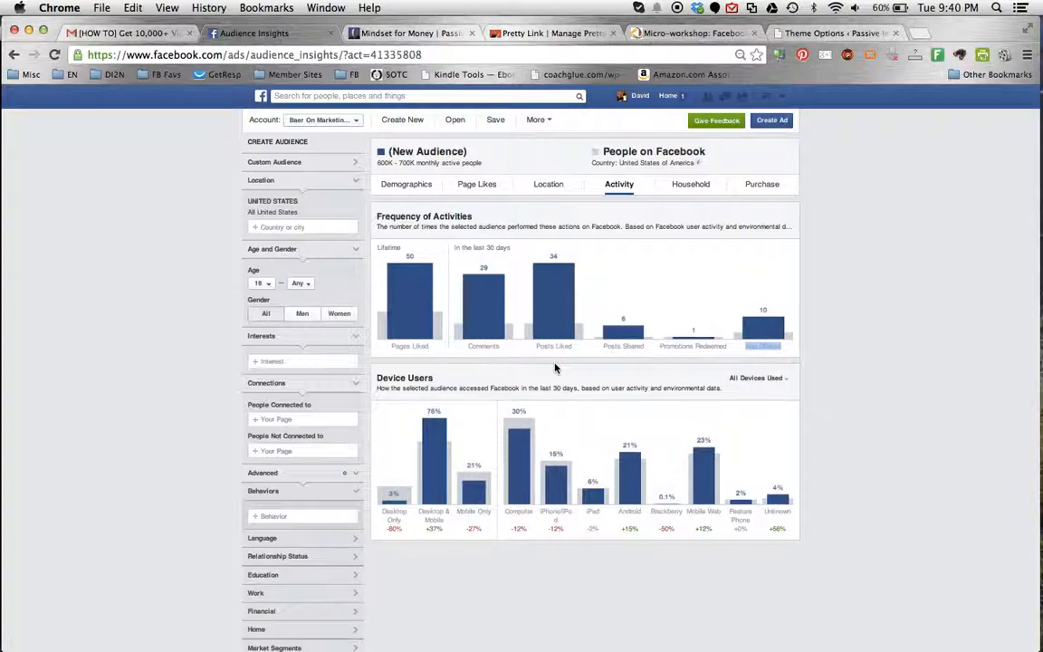
scroll("down", 3)
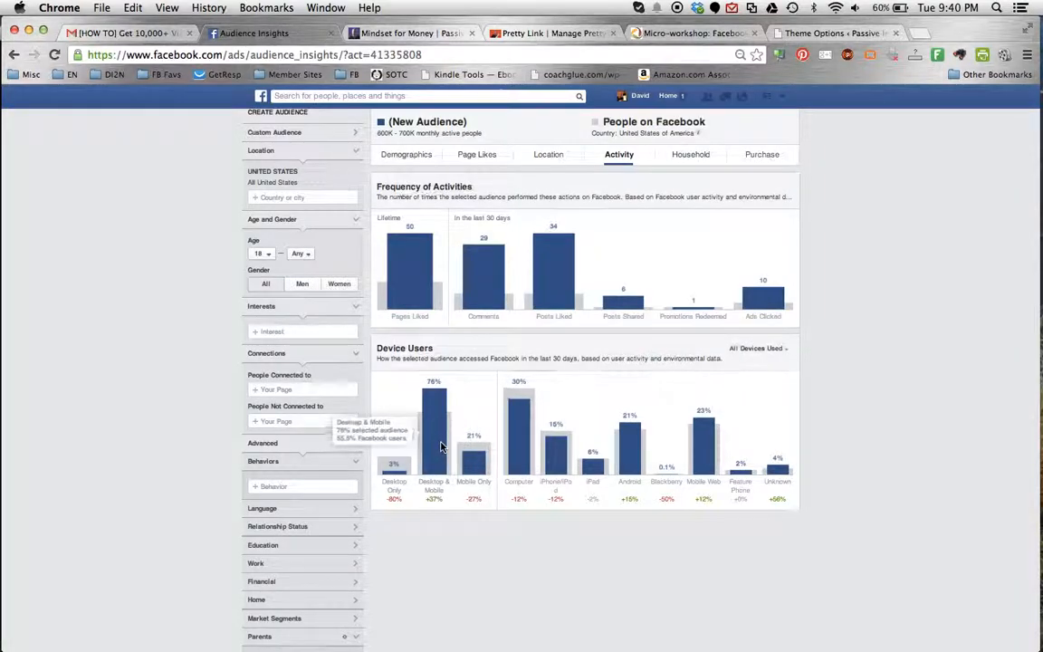
mouse_move(431, 456)
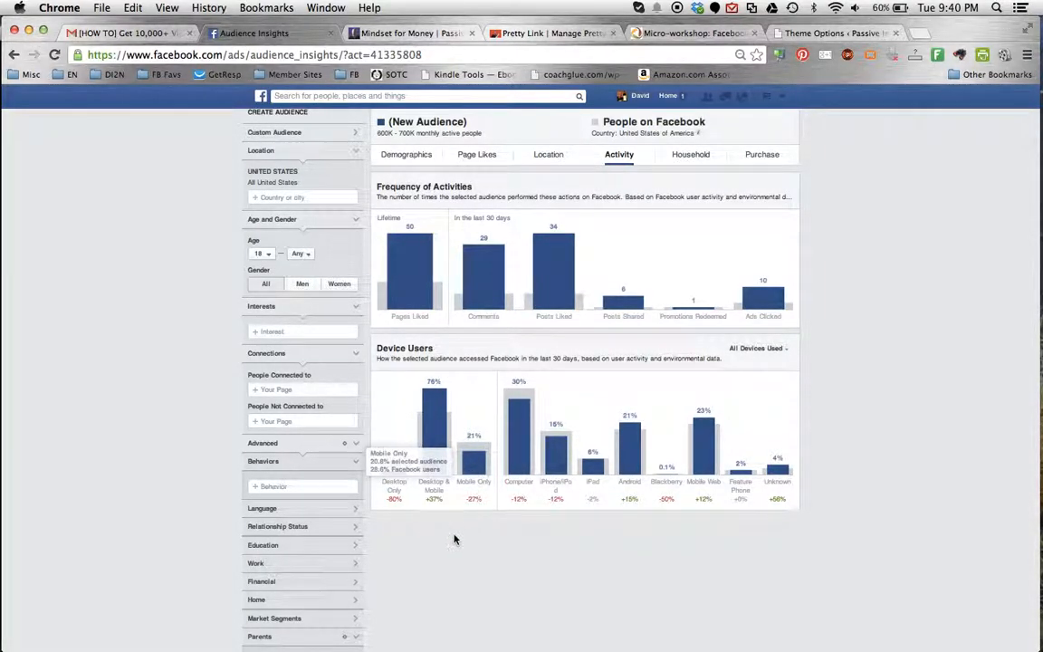
mouse_move(397, 544)
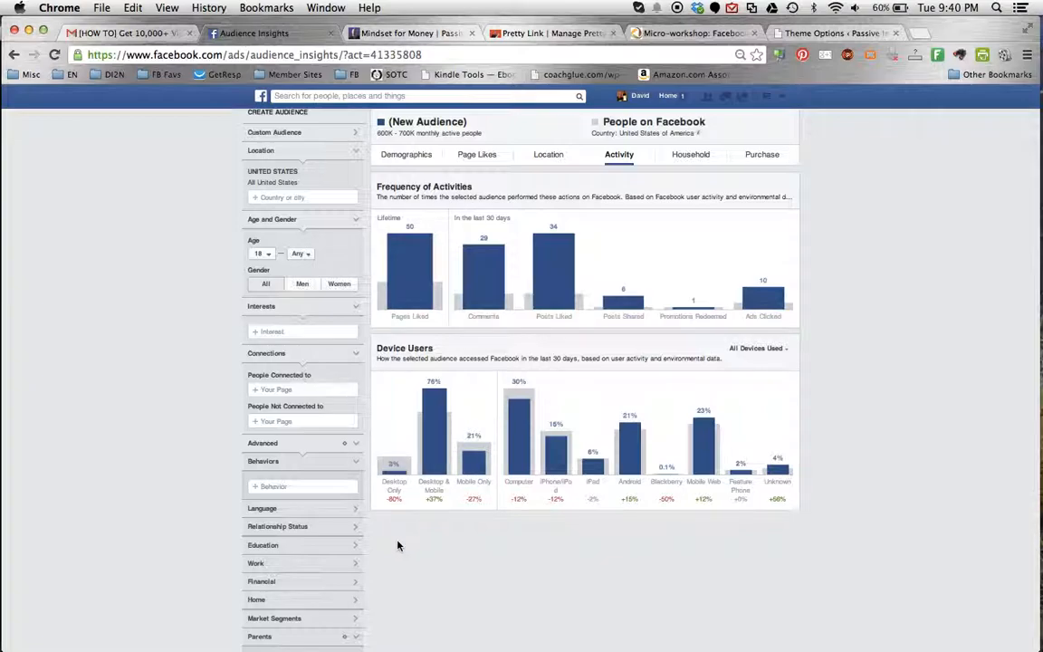
mouse_move(478, 485)
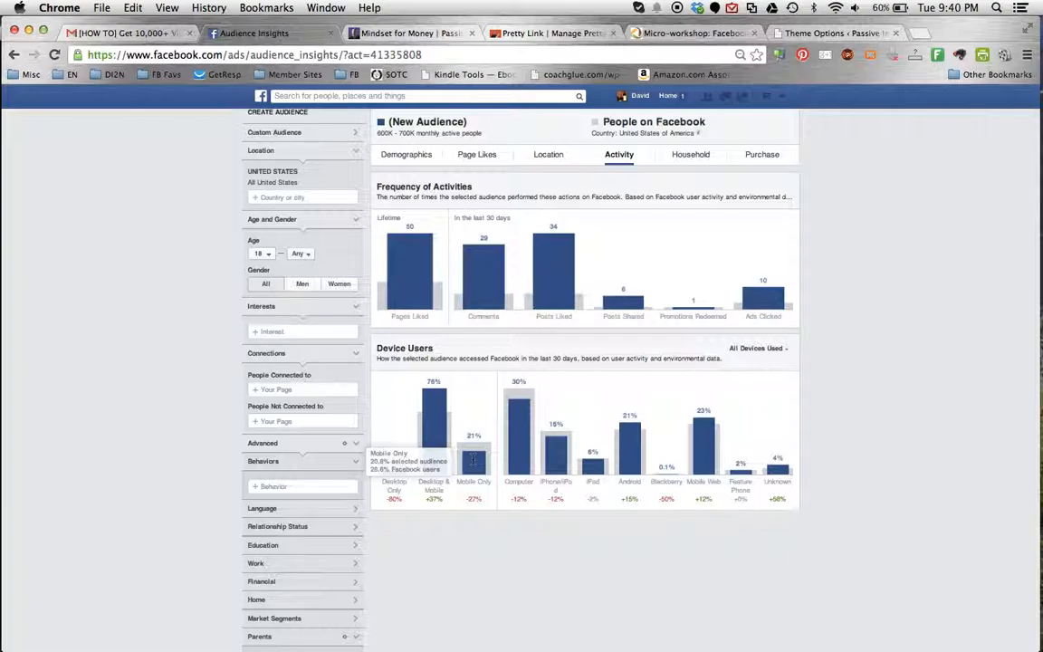
mouse_move(435, 478)
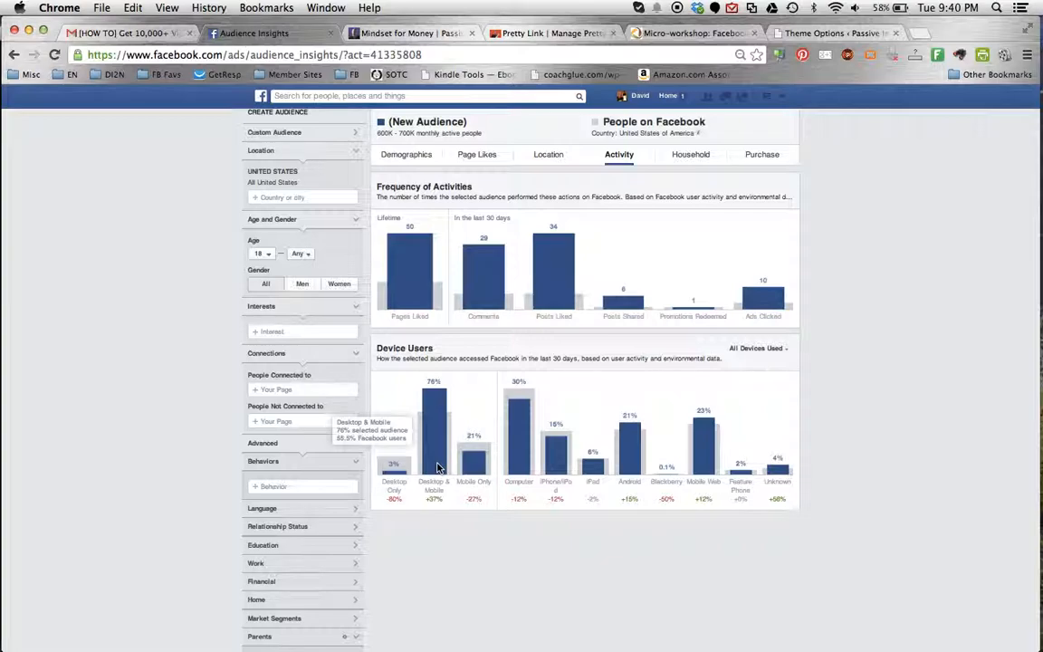
- View the Purchase data and scroll to the Purchase Behavior table
left_click(761, 154)
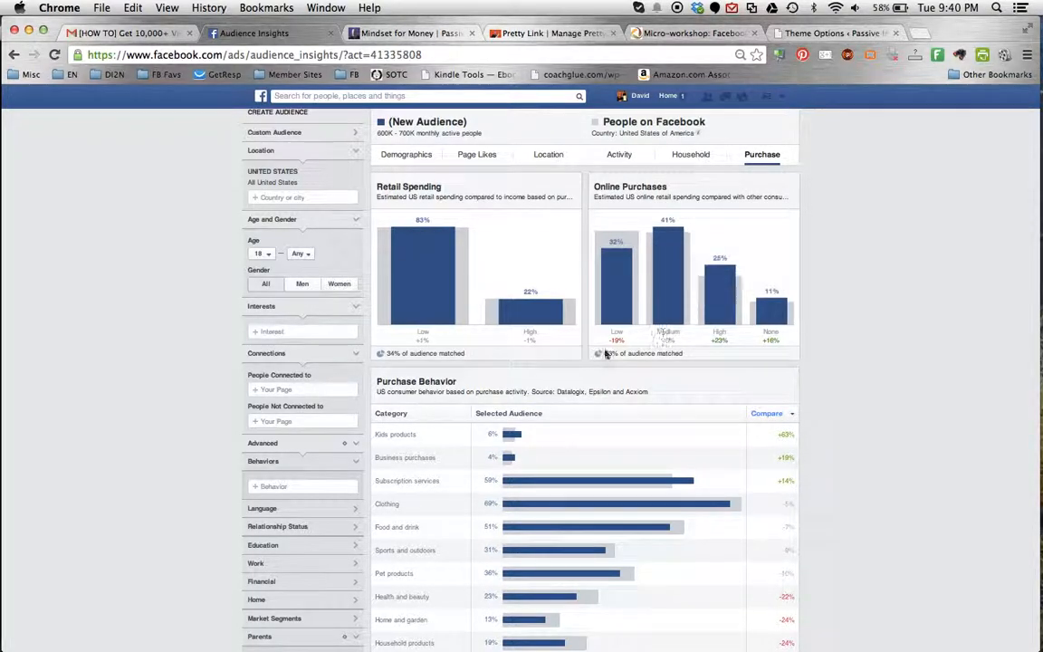
scroll("down", 3)
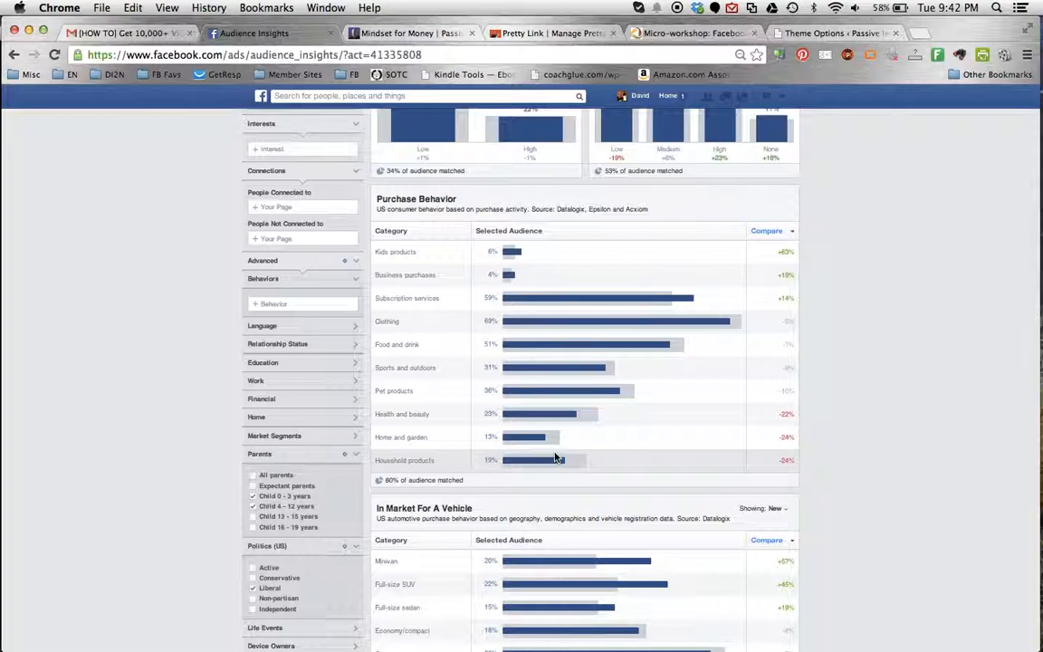
- Switch to the Household data with income, home ownership, size and market value sections
scroll("up", 3)
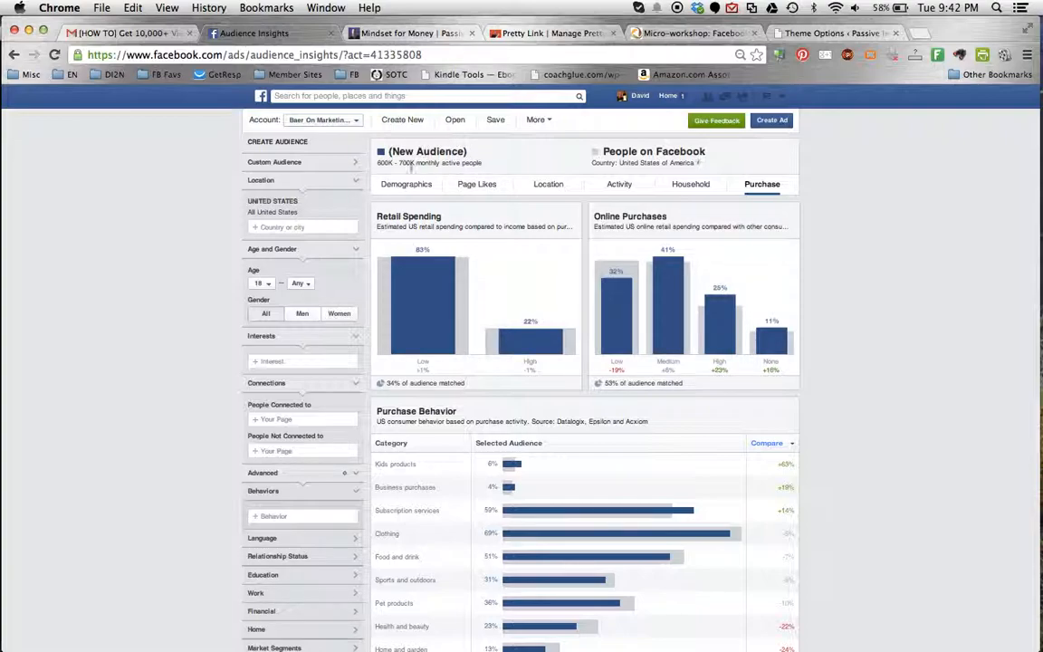
mouse_move(724, 134)
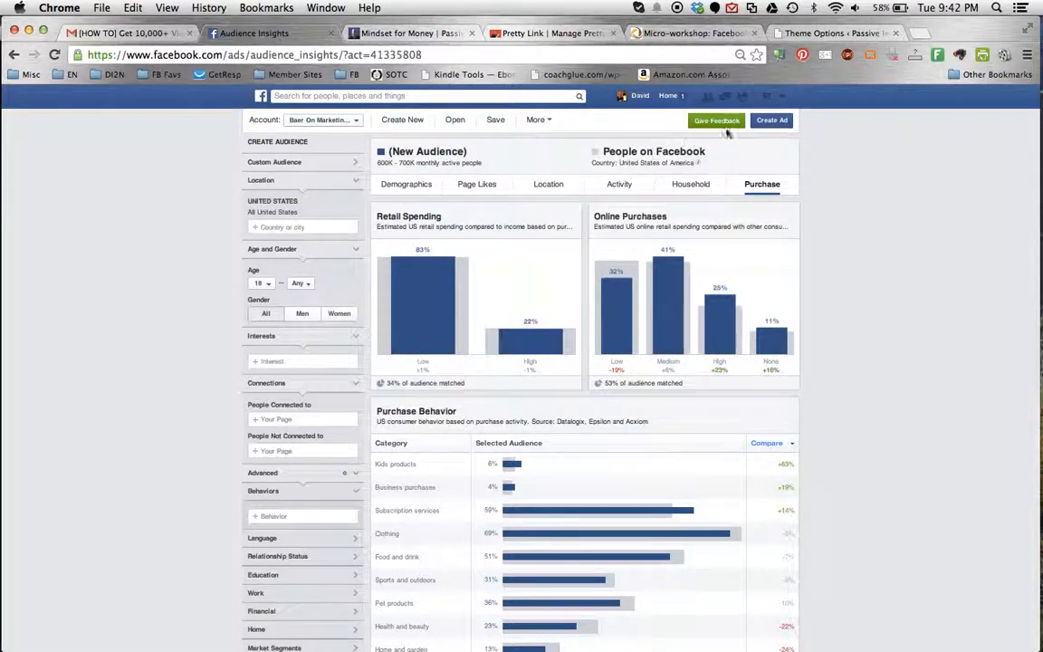
mouse_move(760, 152)
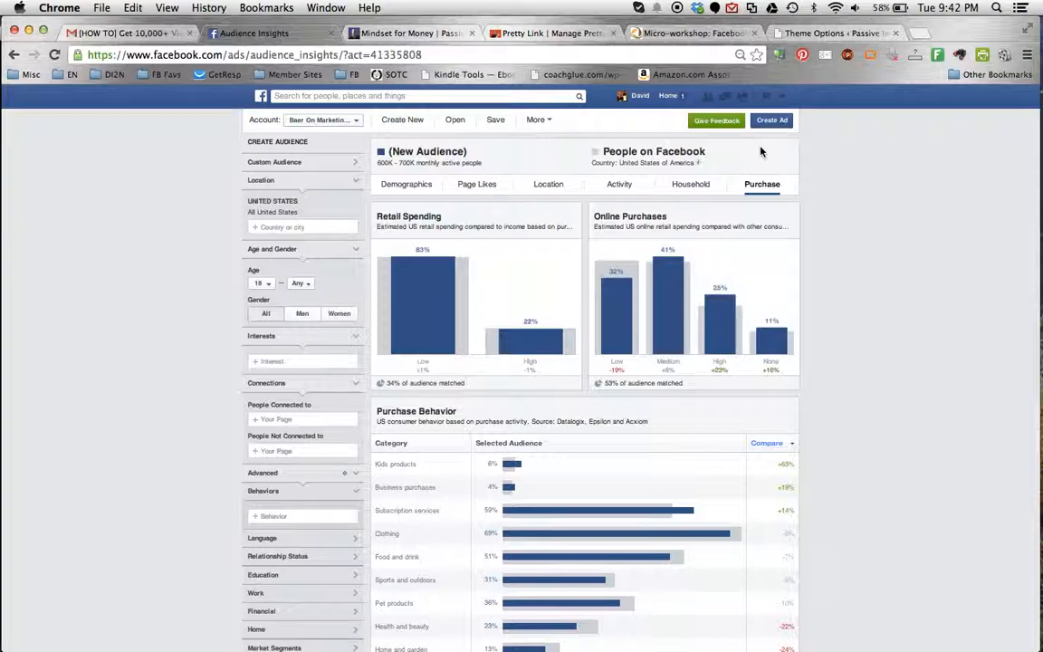
mouse_move(733, 143)
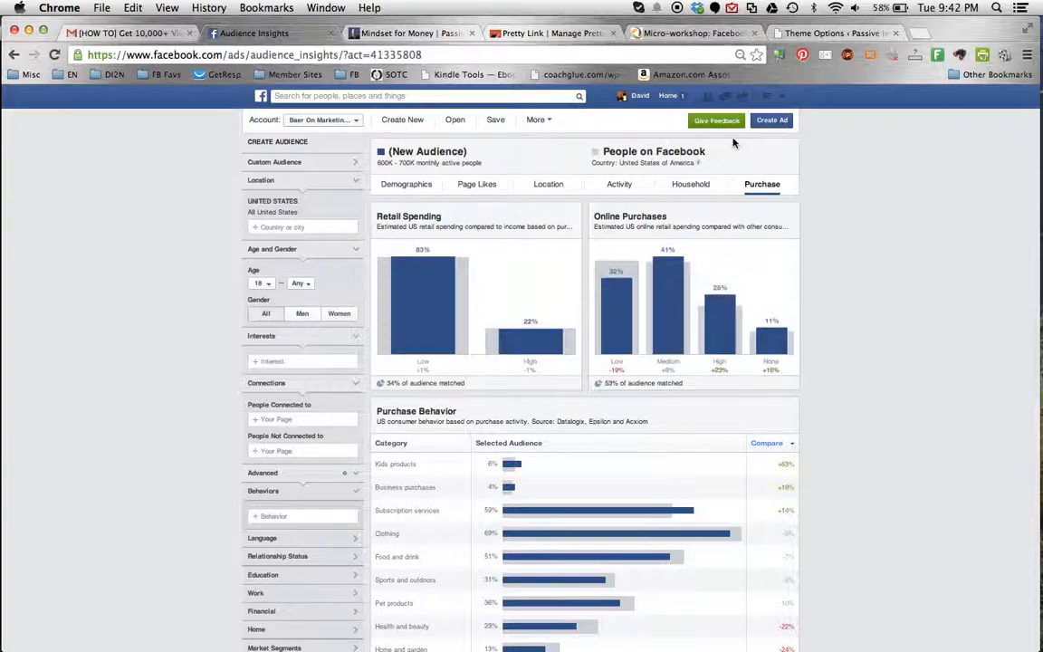
mouse_move(831, 172)
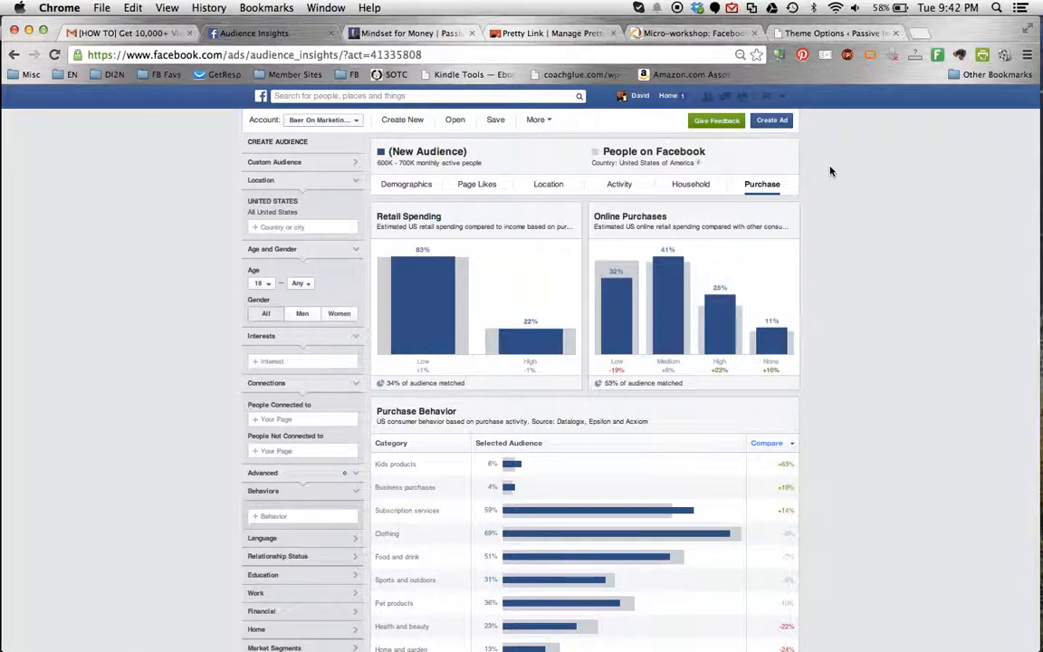
left_click(692, 185)
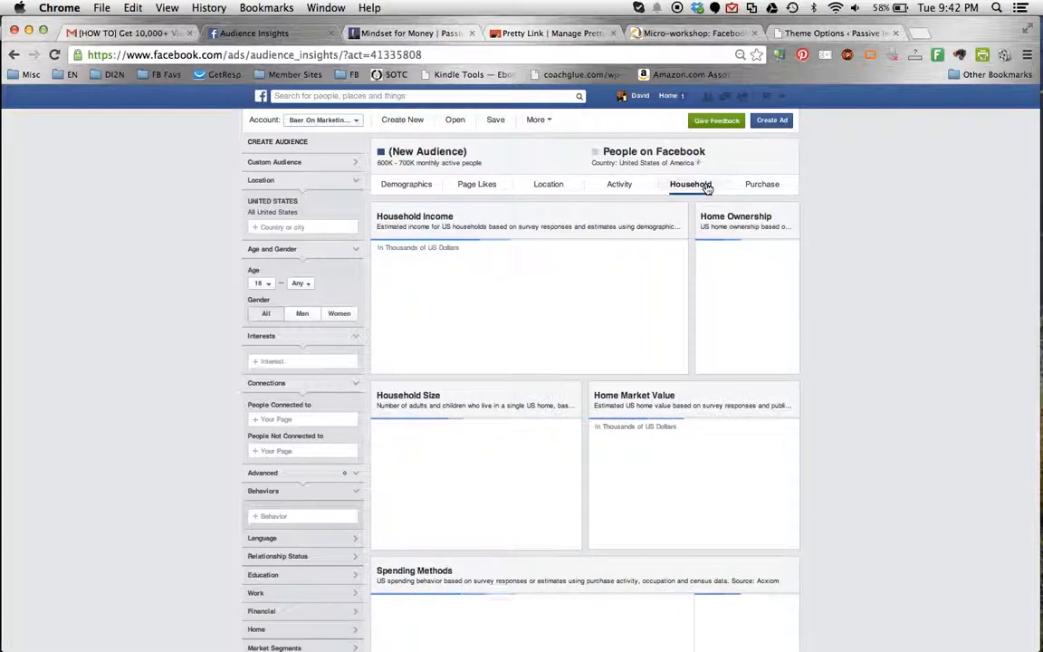